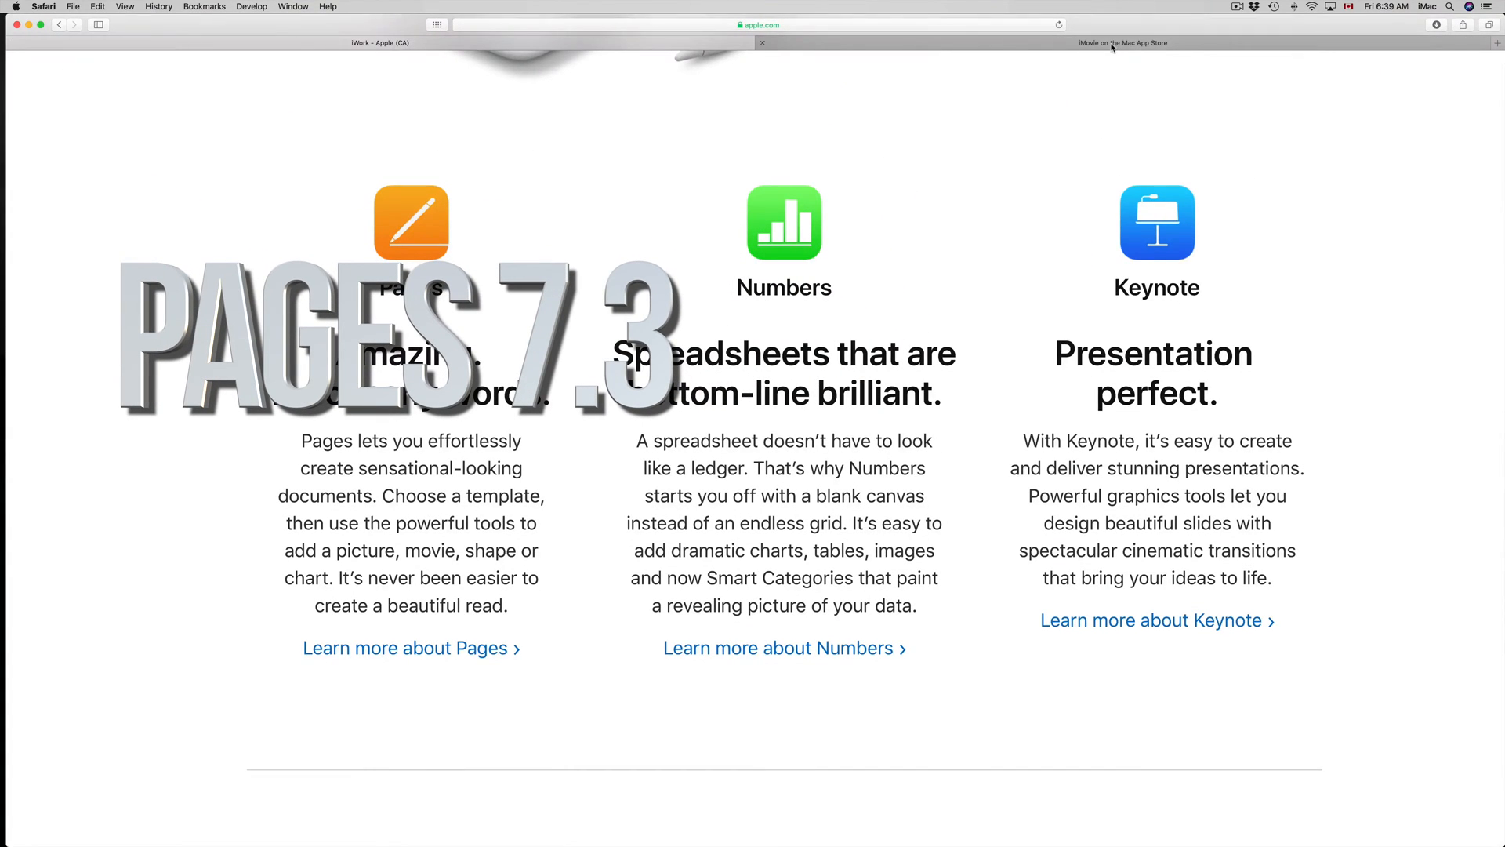
View iMovie's Mac App Store preview in Safari, then reveal App Store (4 updates) in the Apple menu.
left_click(1122, 42)
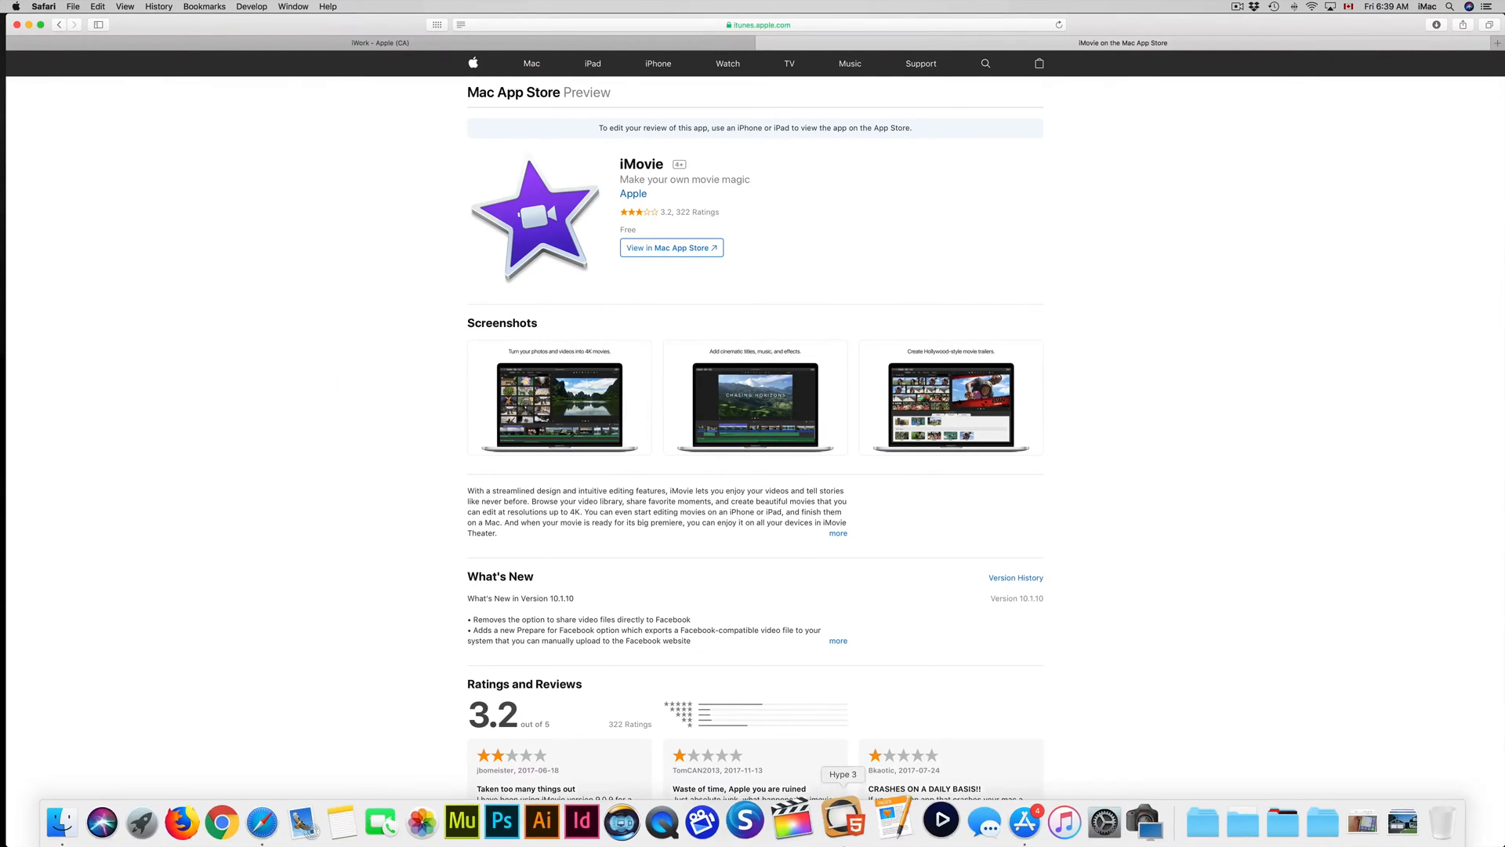
mouse_move(1002, 820)
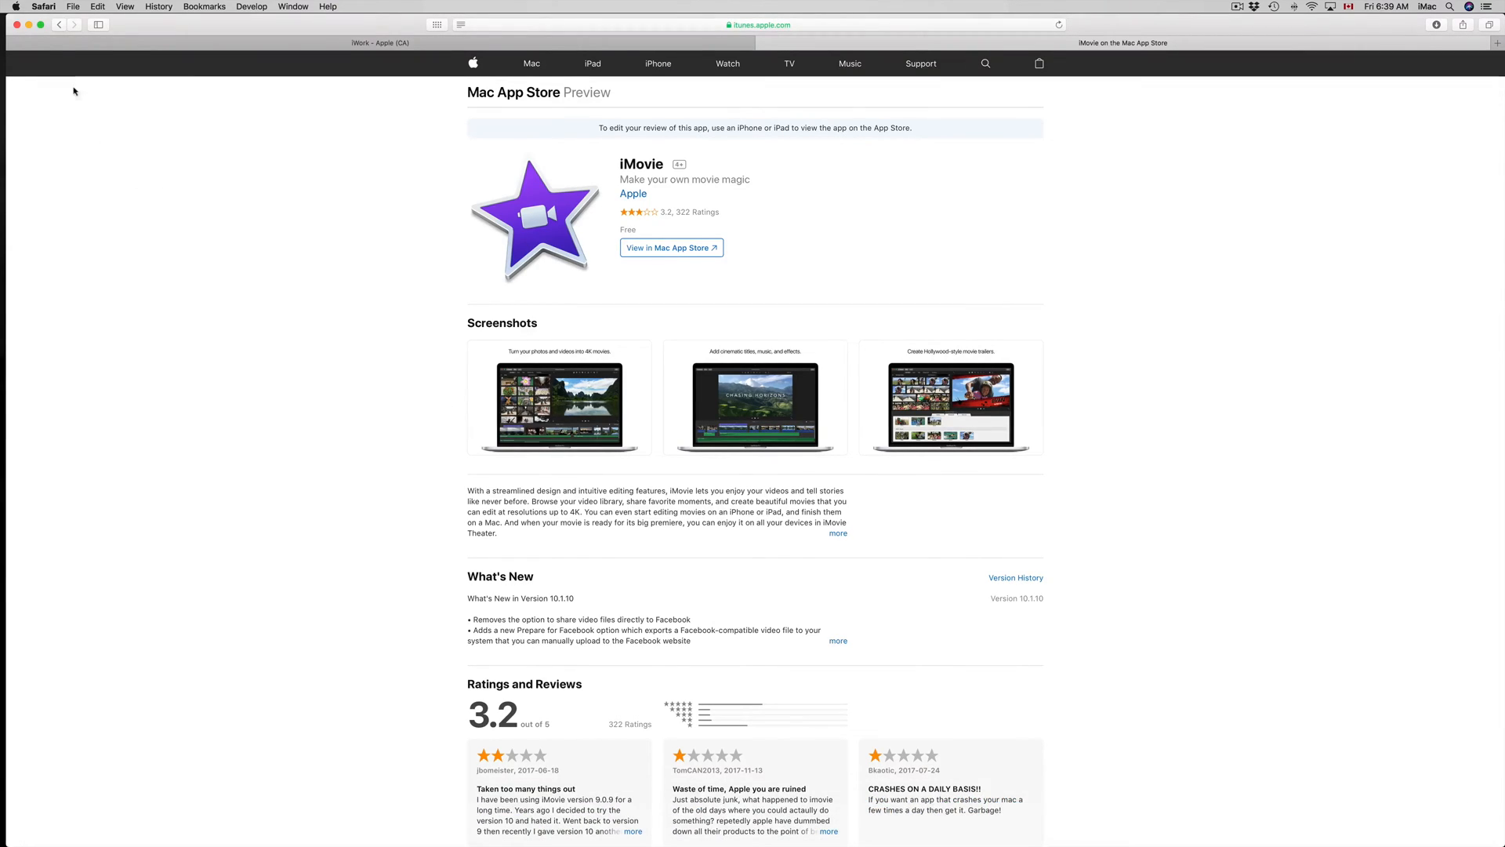
left_click(16, 6)
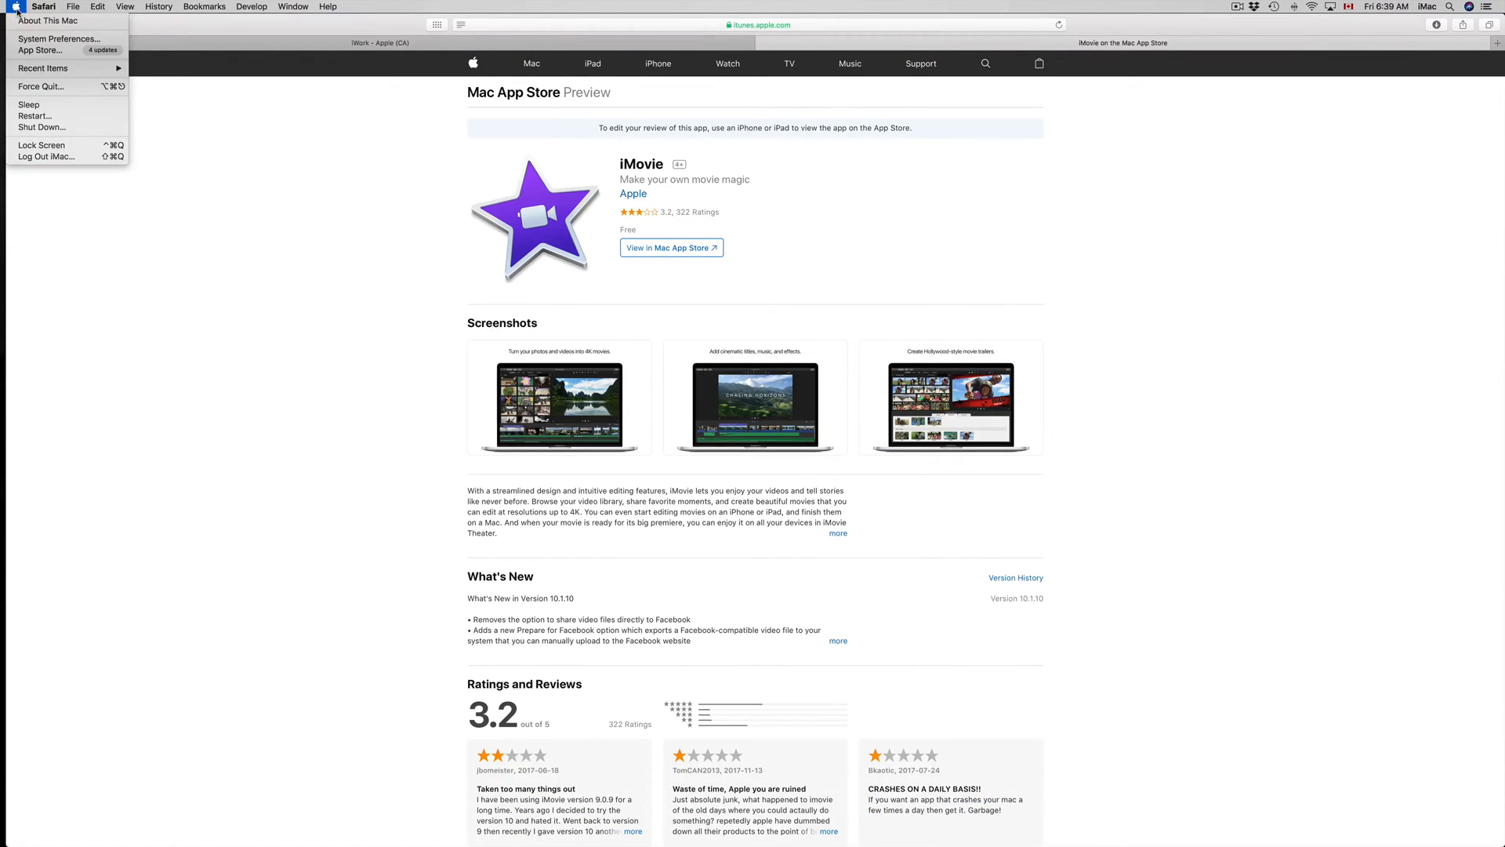
mouse_move(61, 38)
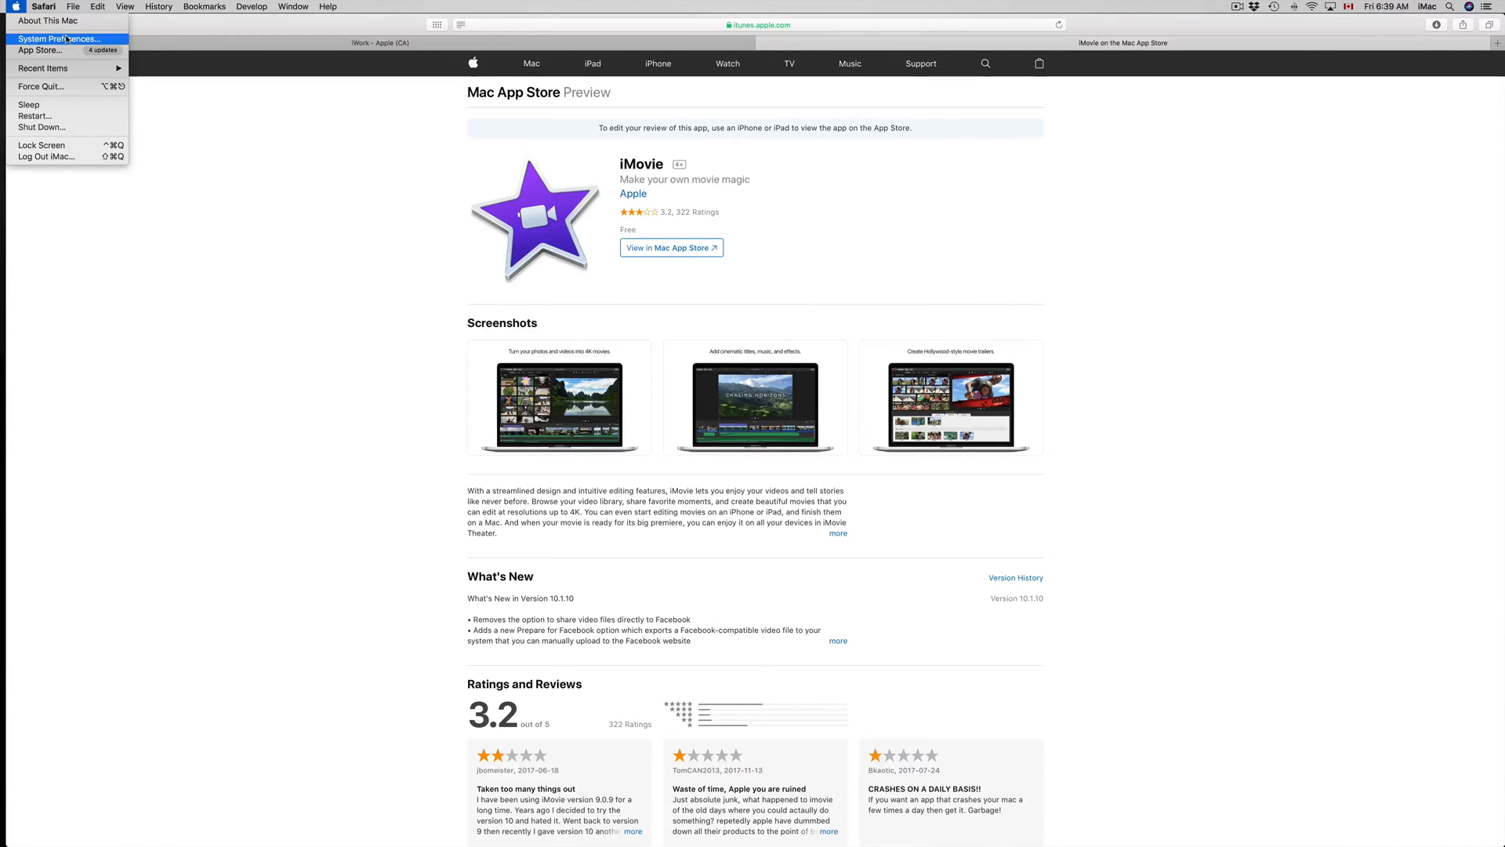
mouse_move(37, 50)
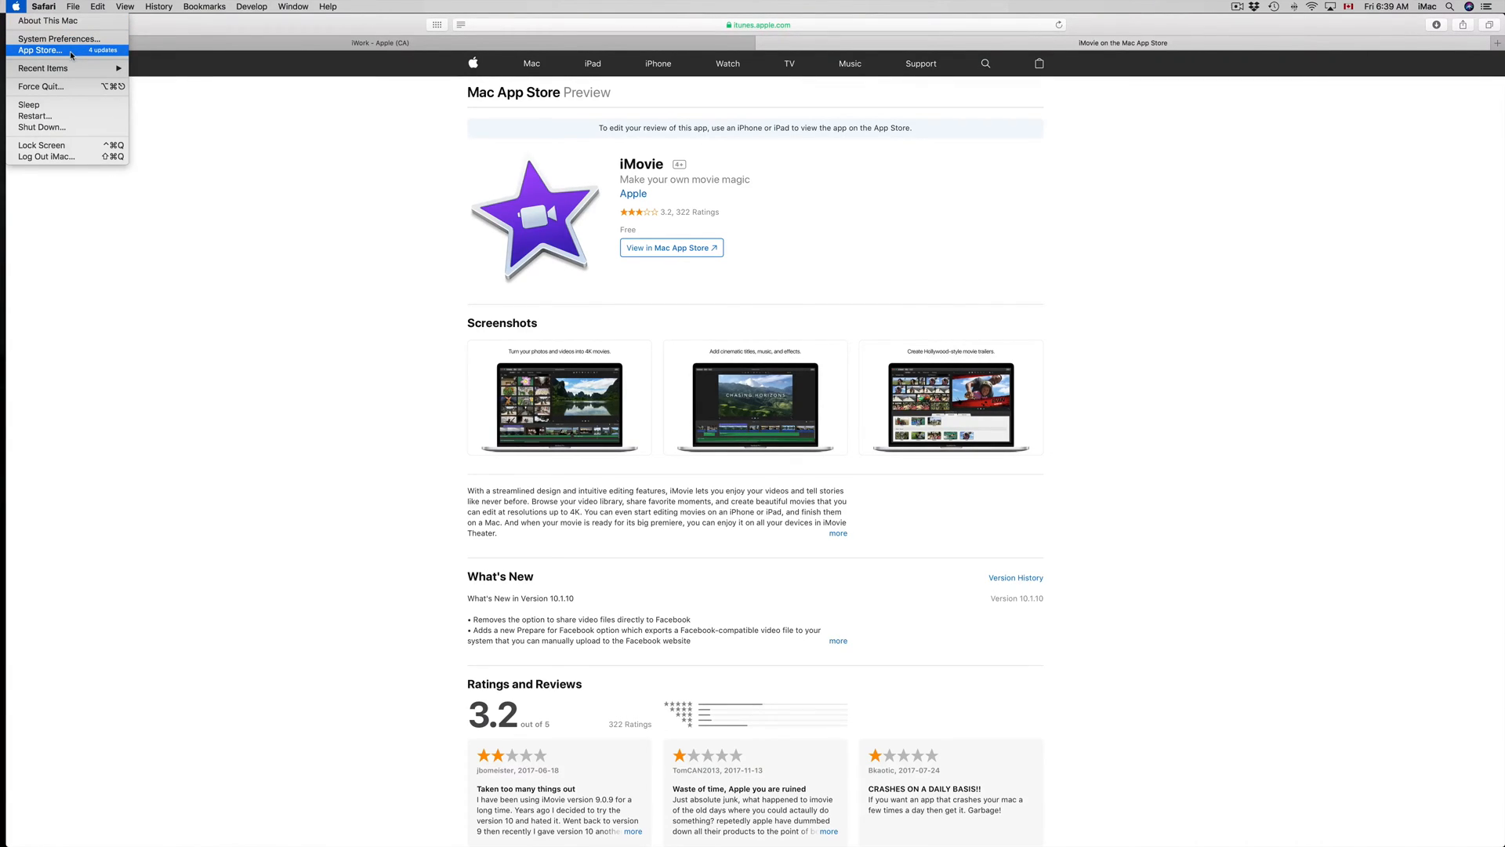
Launch App Store and show the Updates list with iMovie, Keynote, Numbers and Pages pending.
left_click(37, 50)
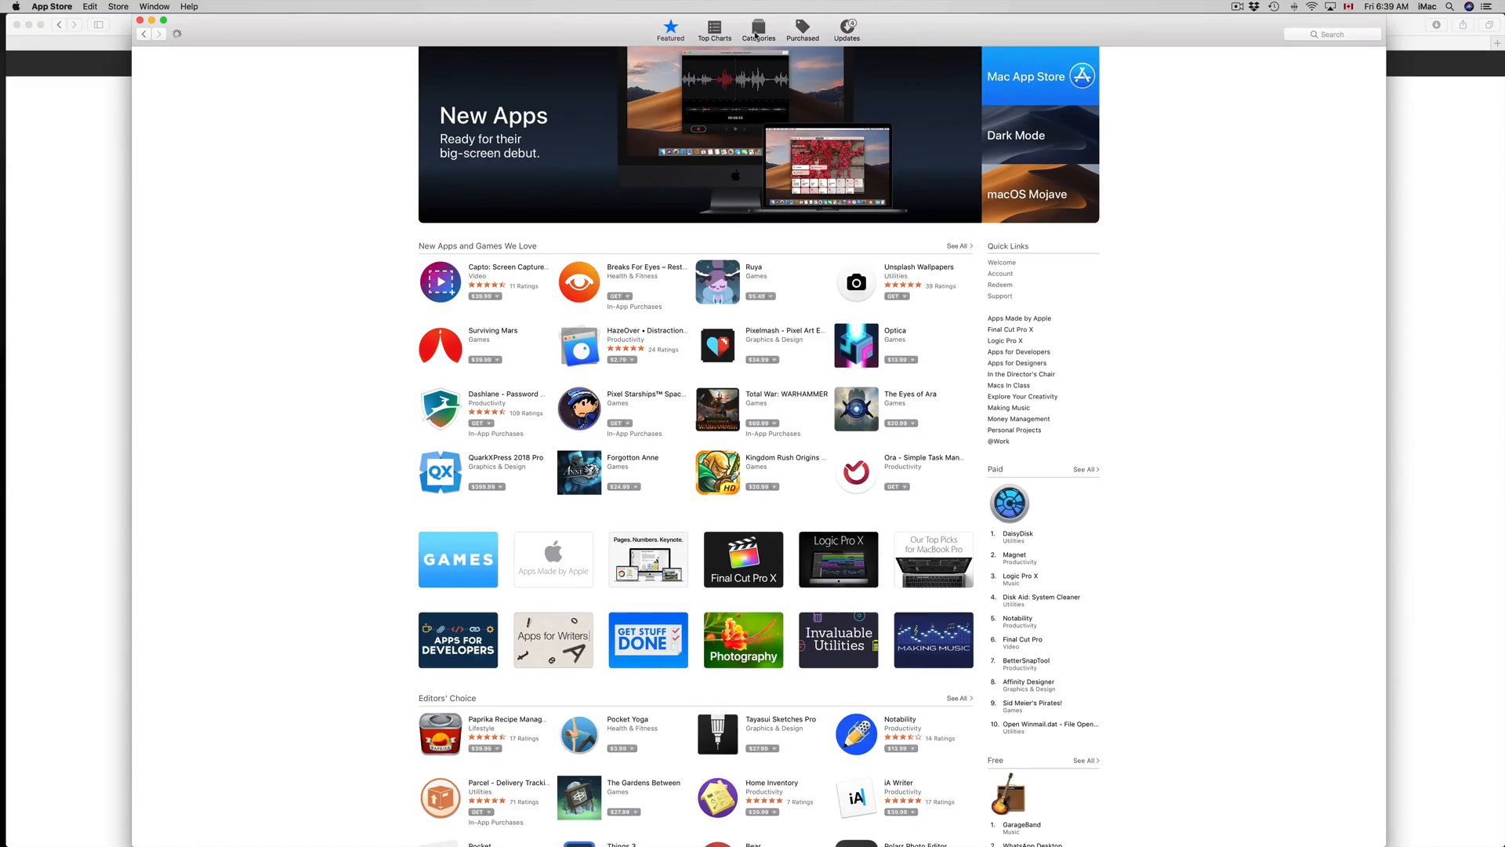
left_click(845, 28)
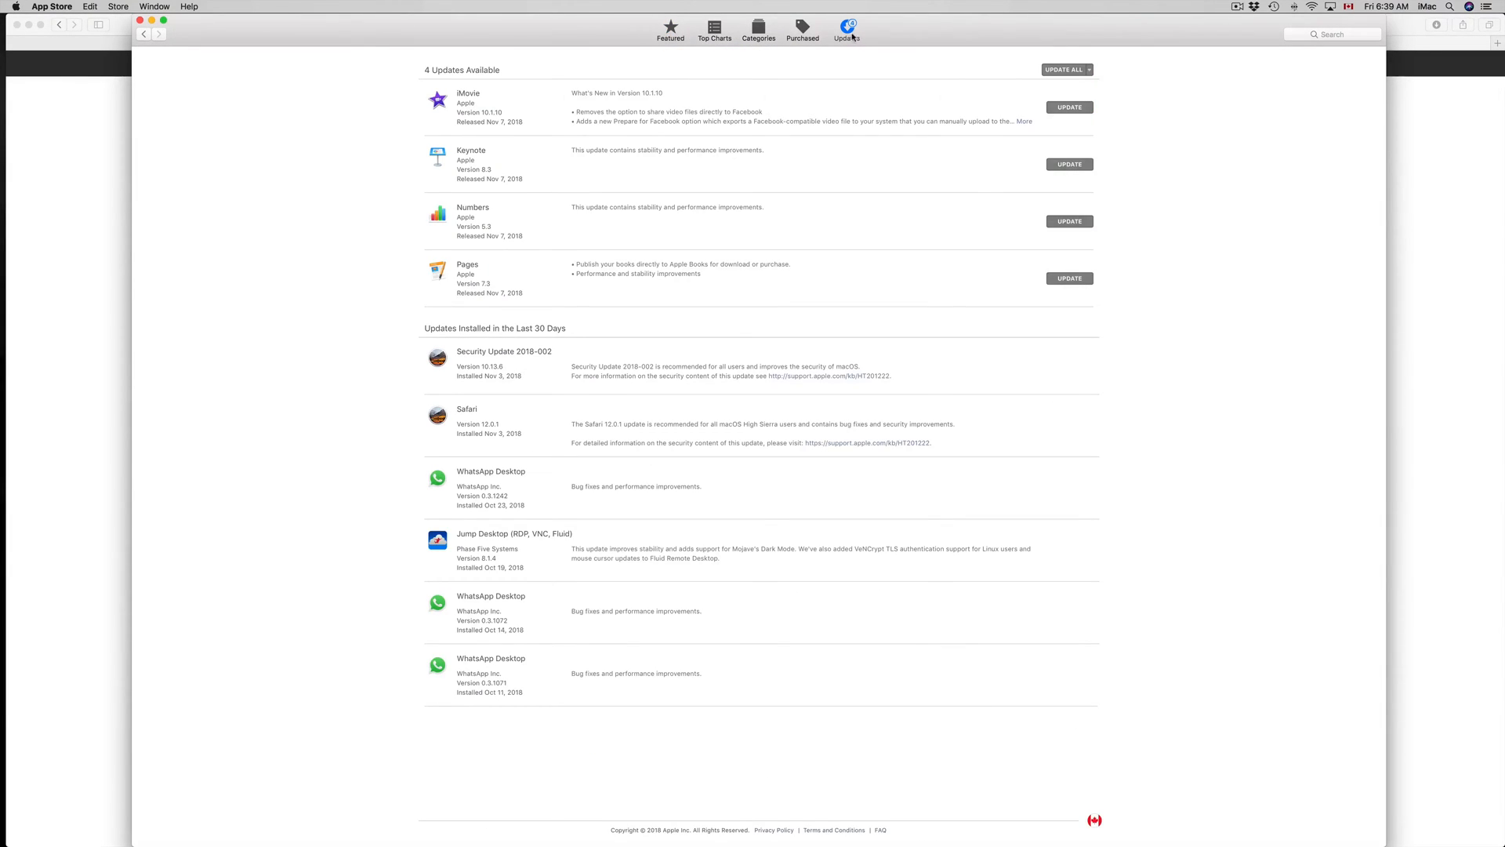
mouse_move(857, 48)
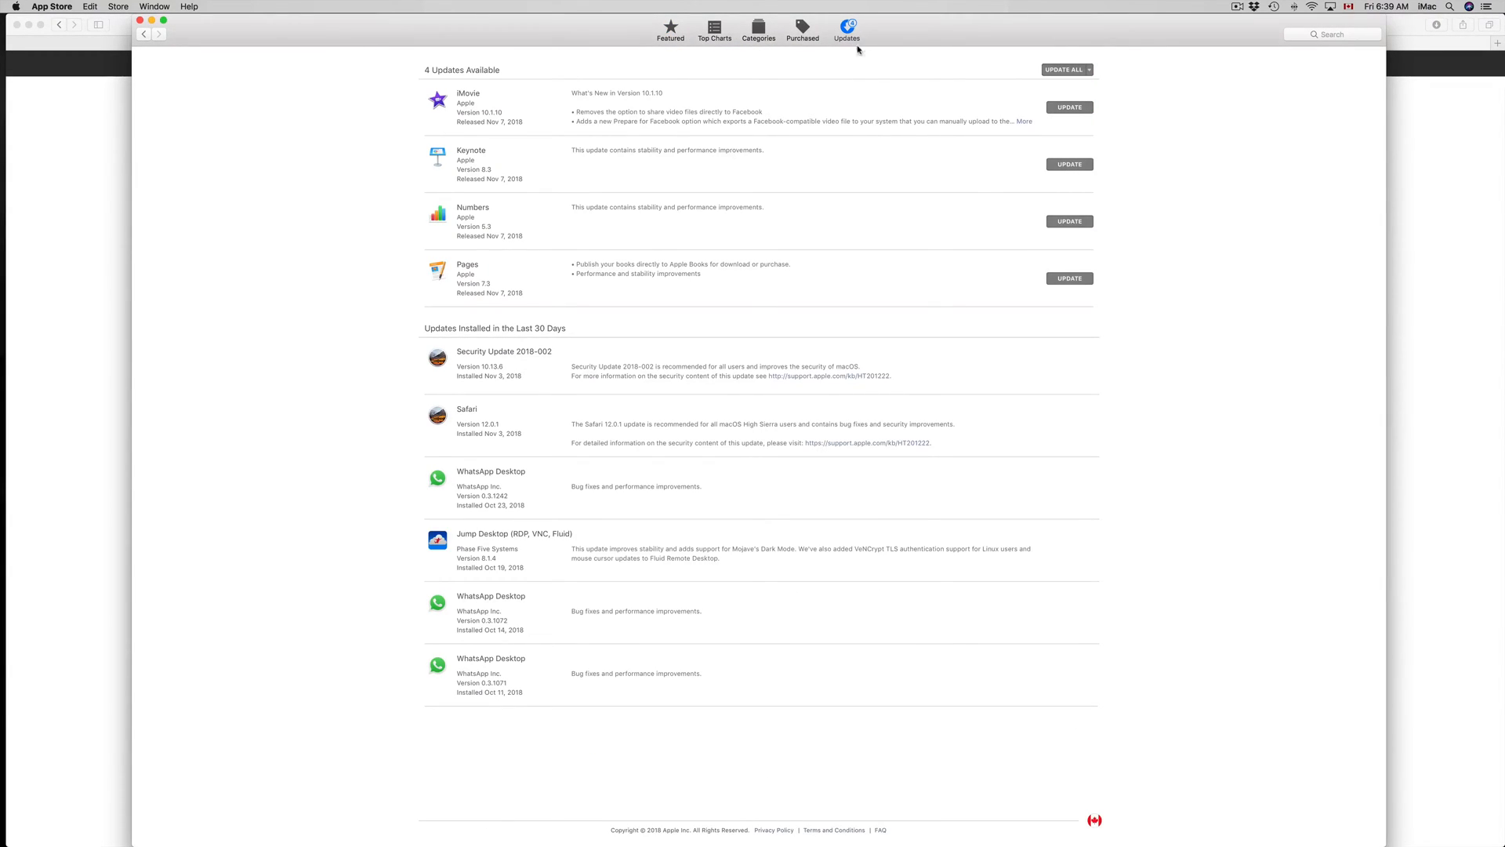
mouse_move(632, 309)
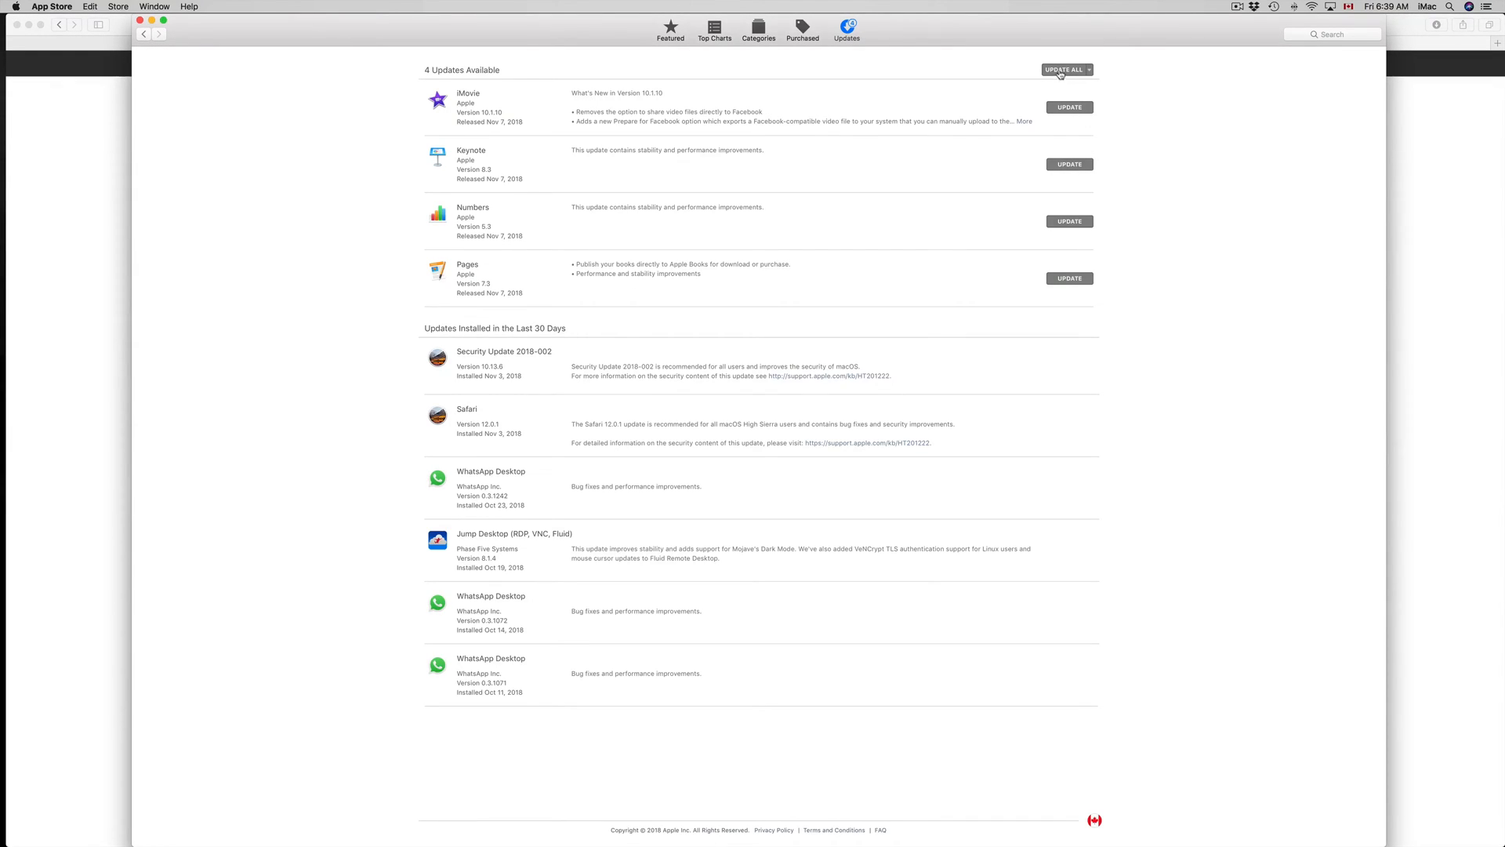
mouse_move(1024, 127)
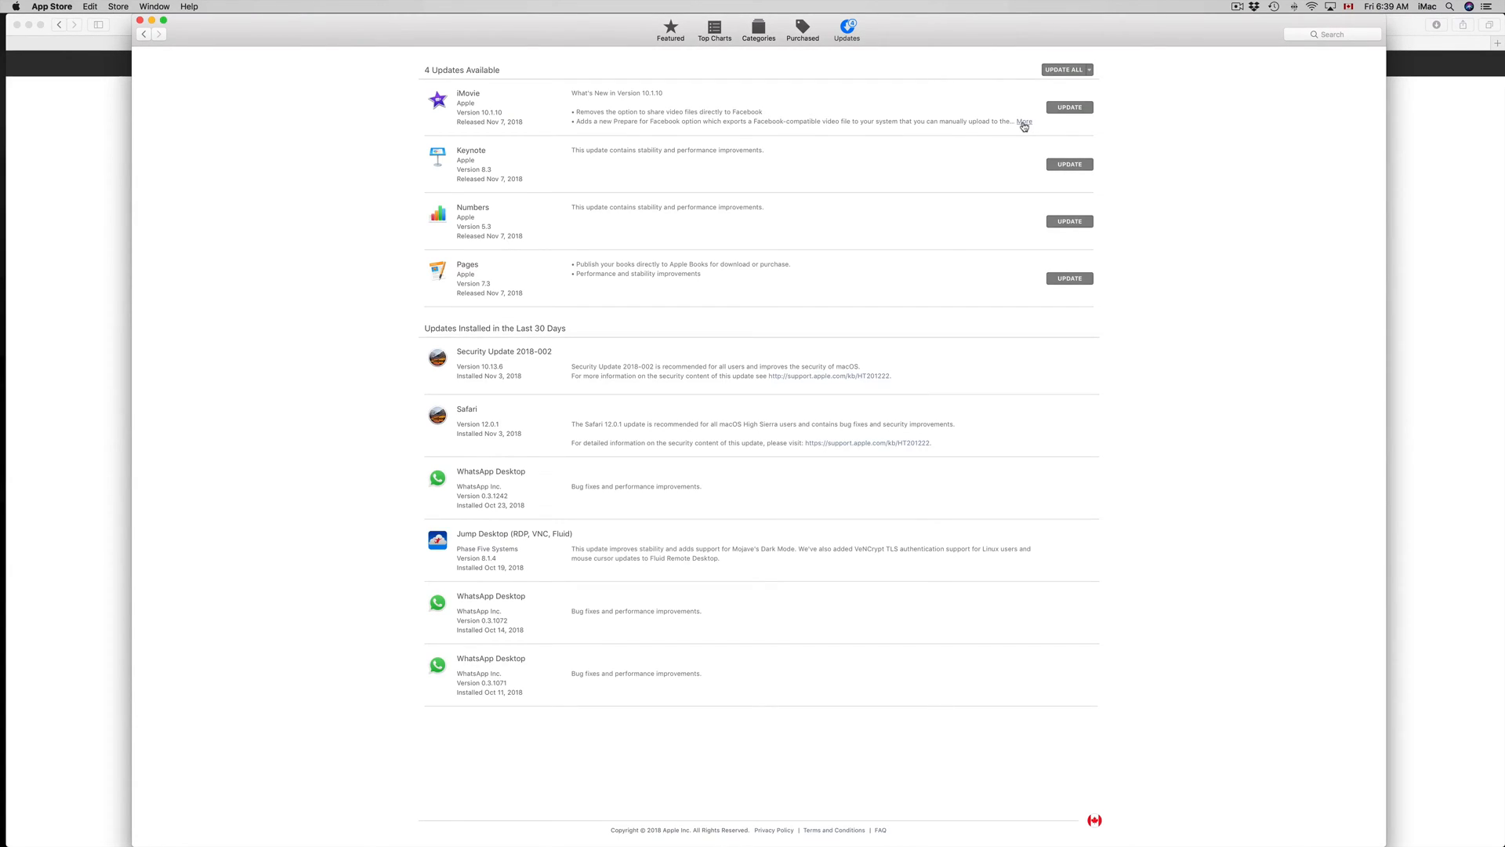
mouse_move(915, 236)
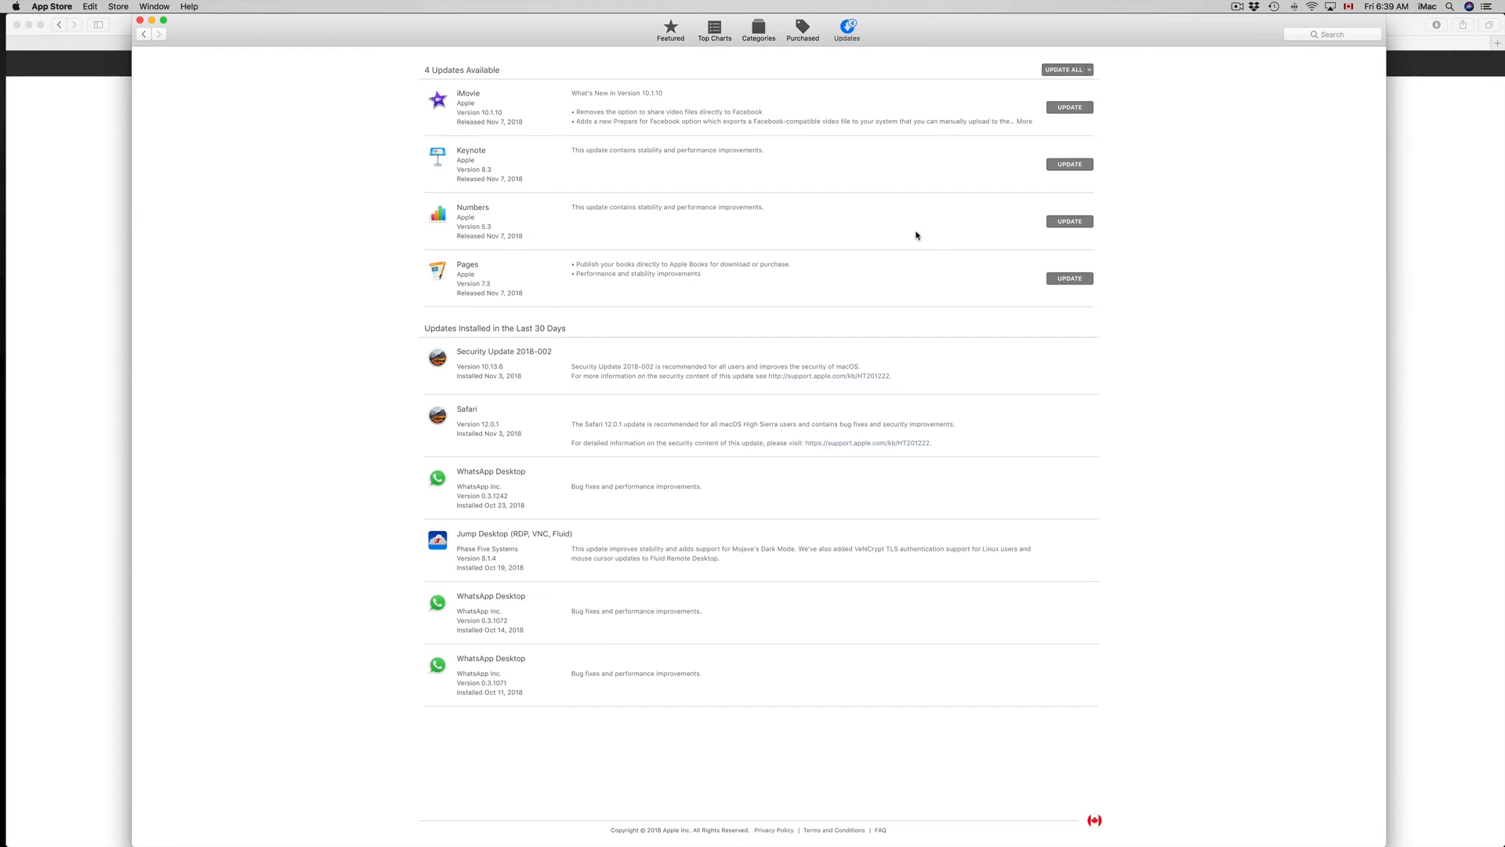
mouse_move(743, 190)
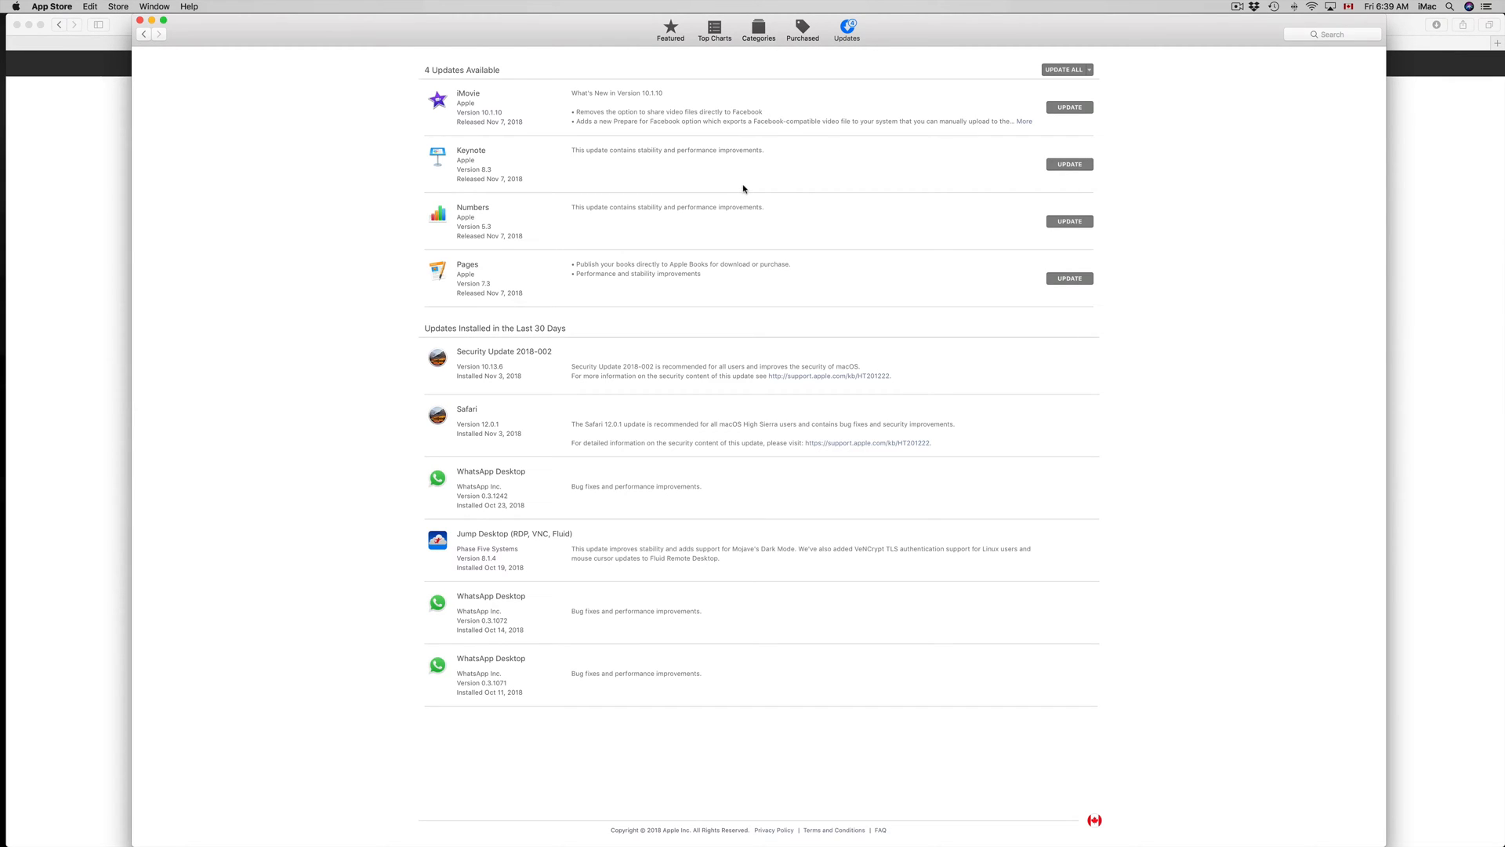
mouse_move(1371, 36)
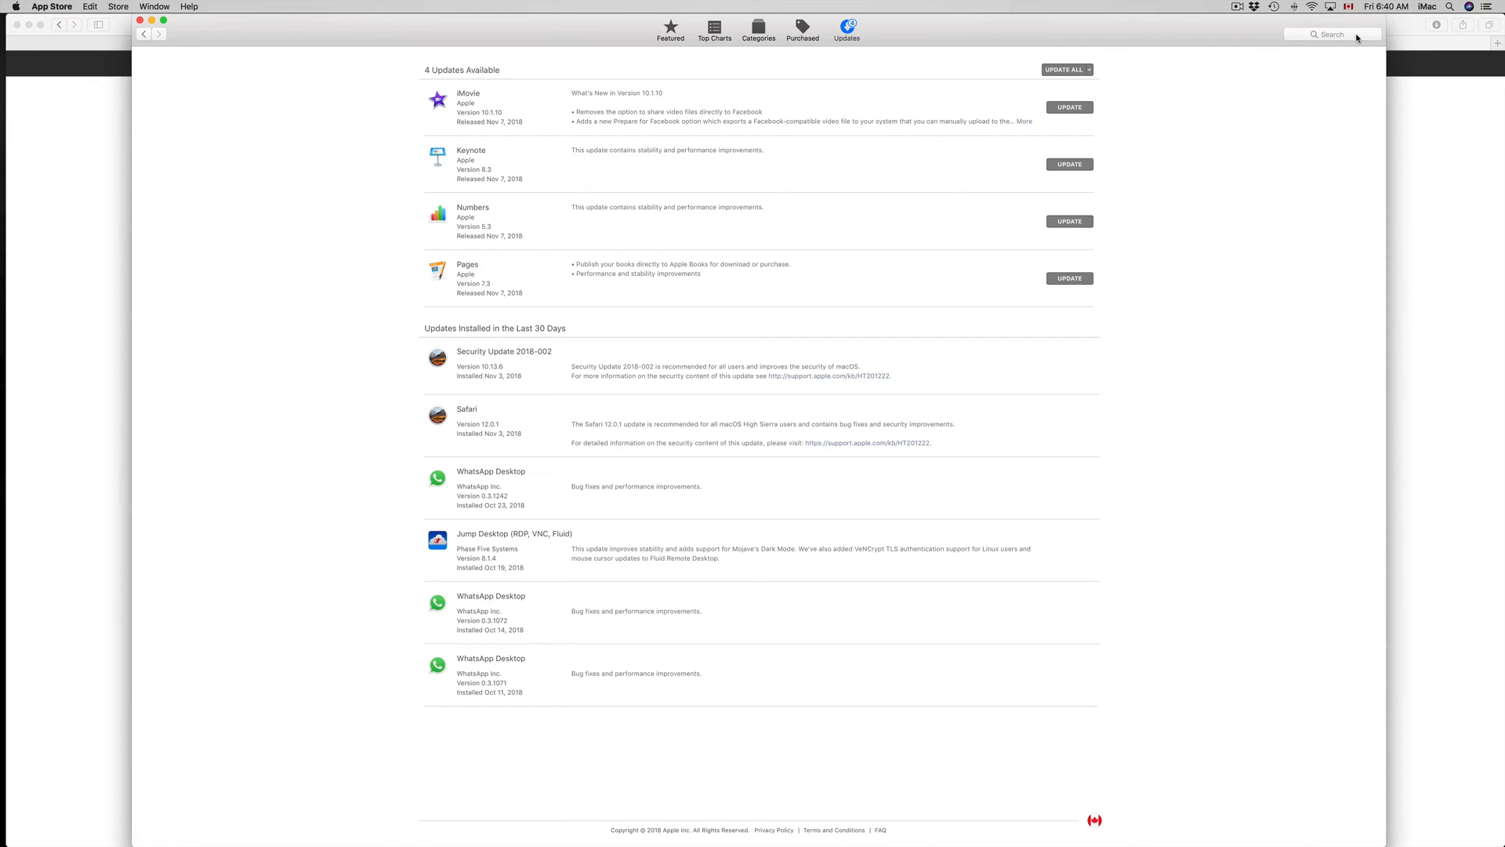
Search the store for 'imoviw' and reach iMovie's product page offering an update.
left_click(1332, 35)
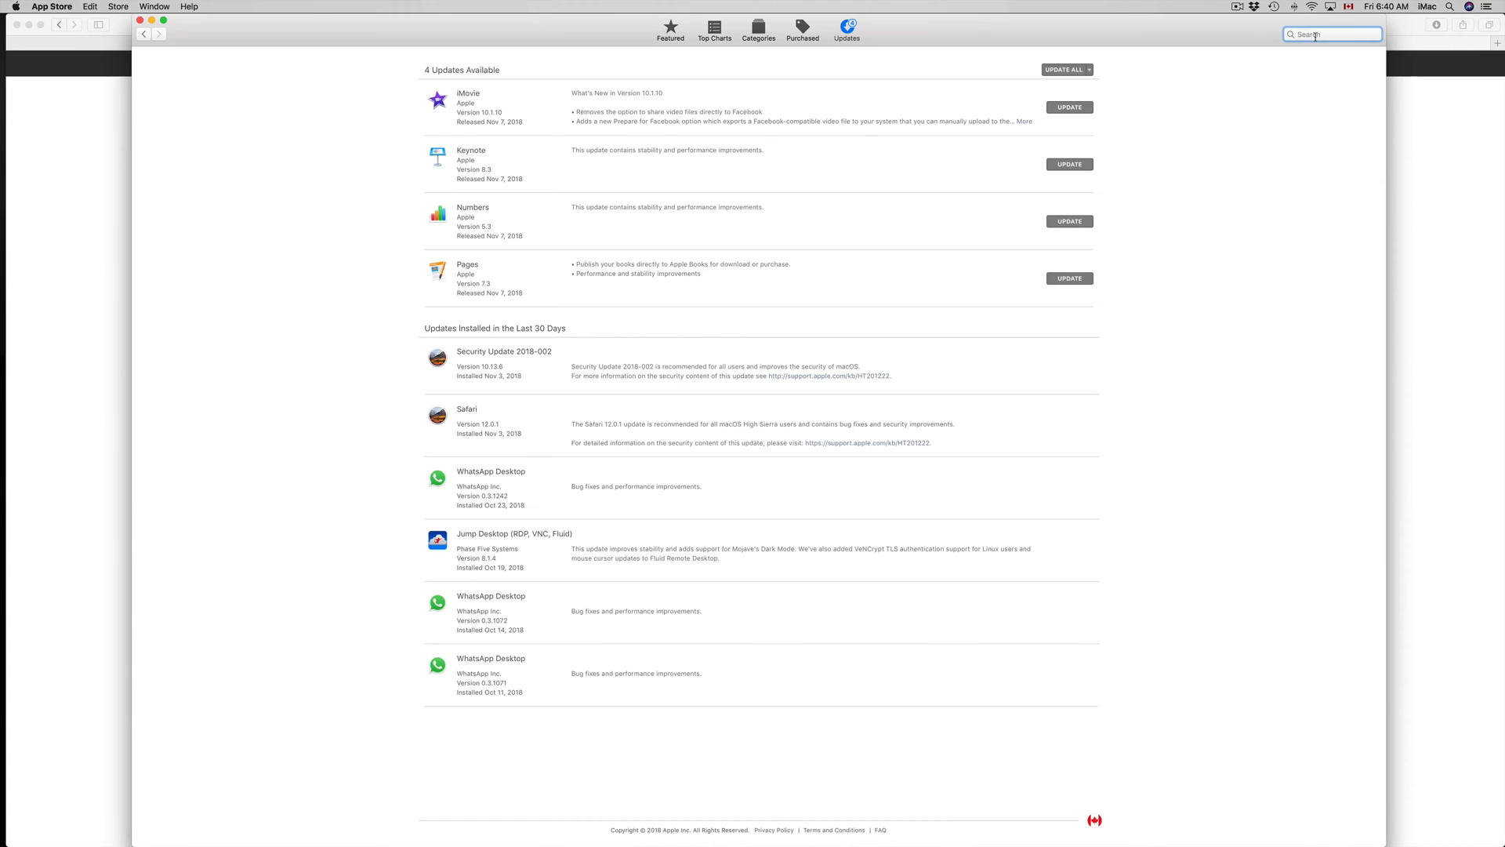
type("imoviw")
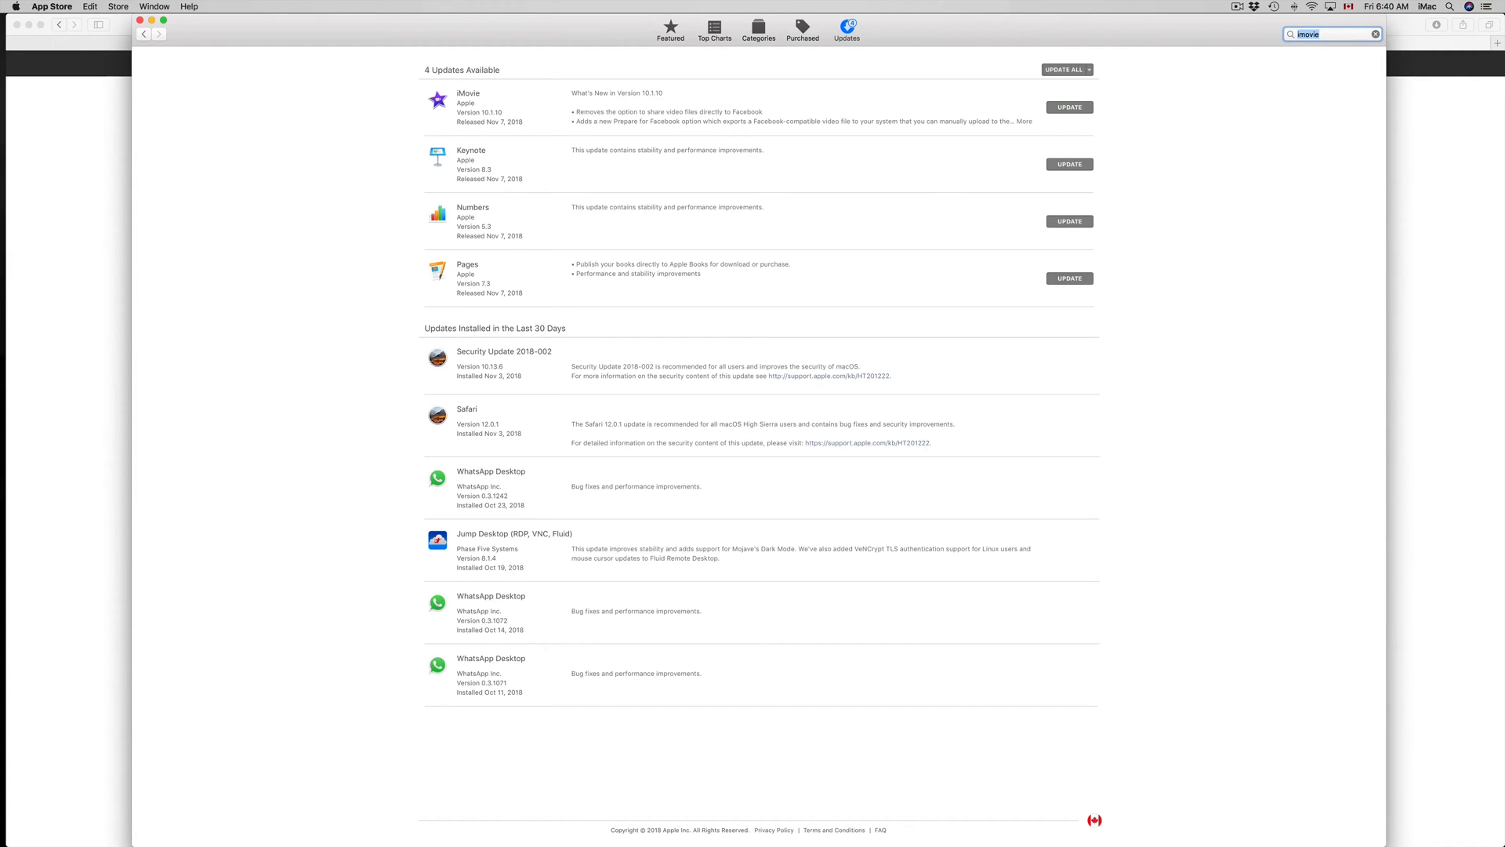
key("Return")
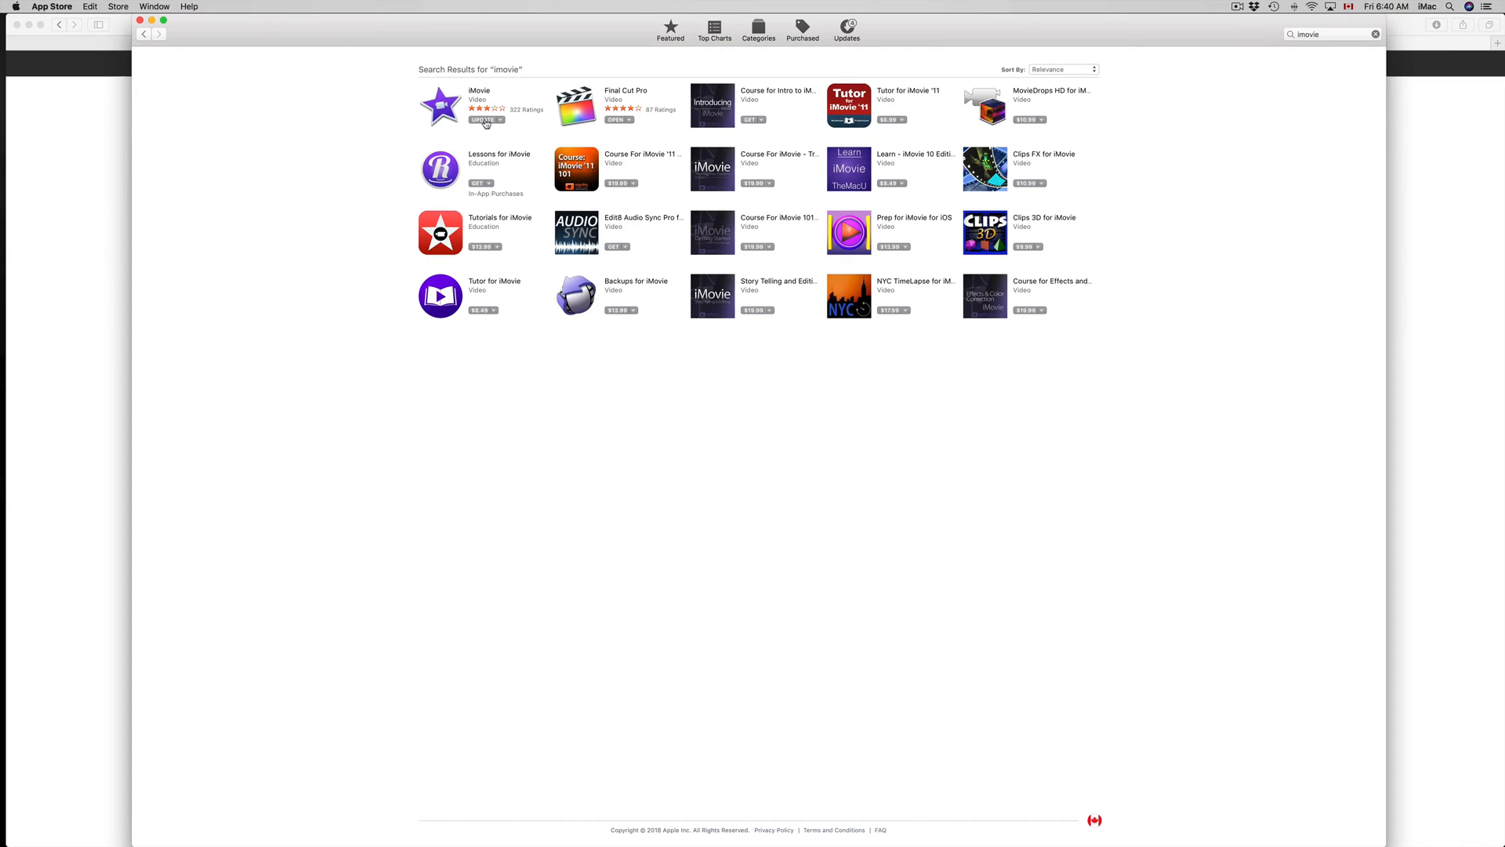
mouse_move(480, 93)
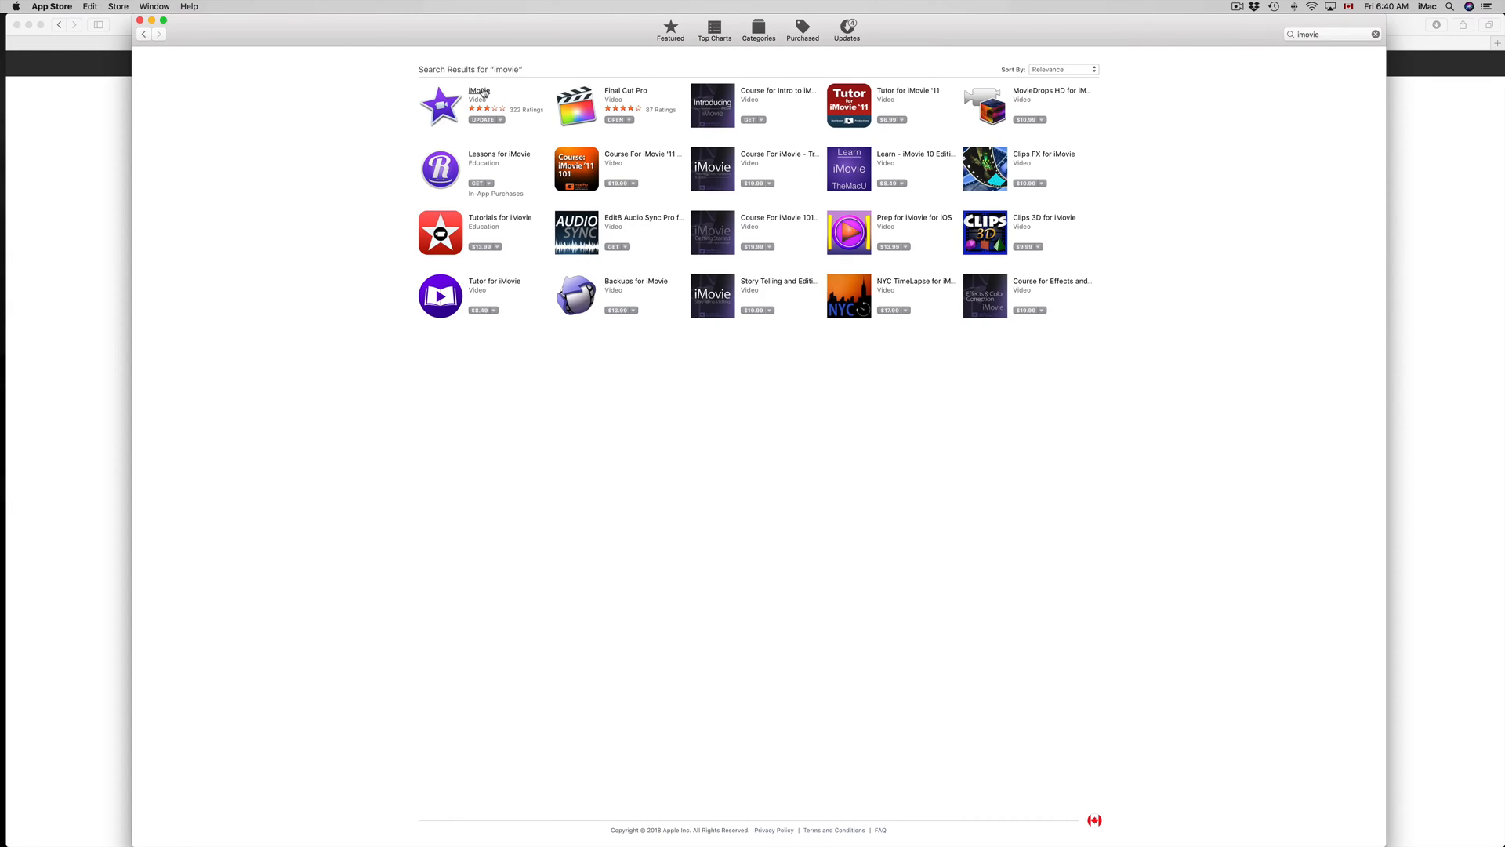
left_click(439, 103)
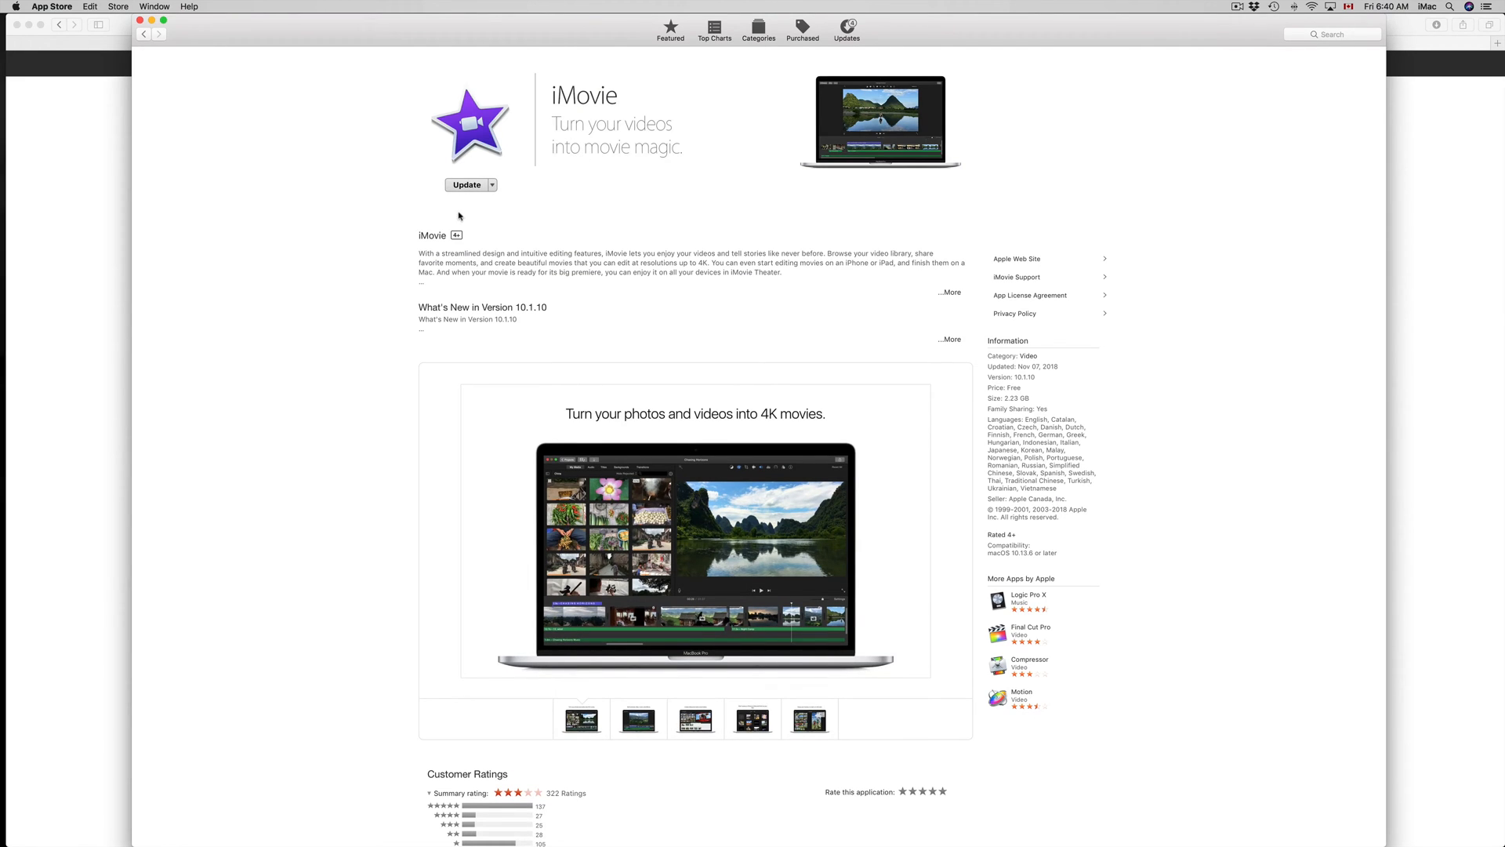
left_click(491, 185)
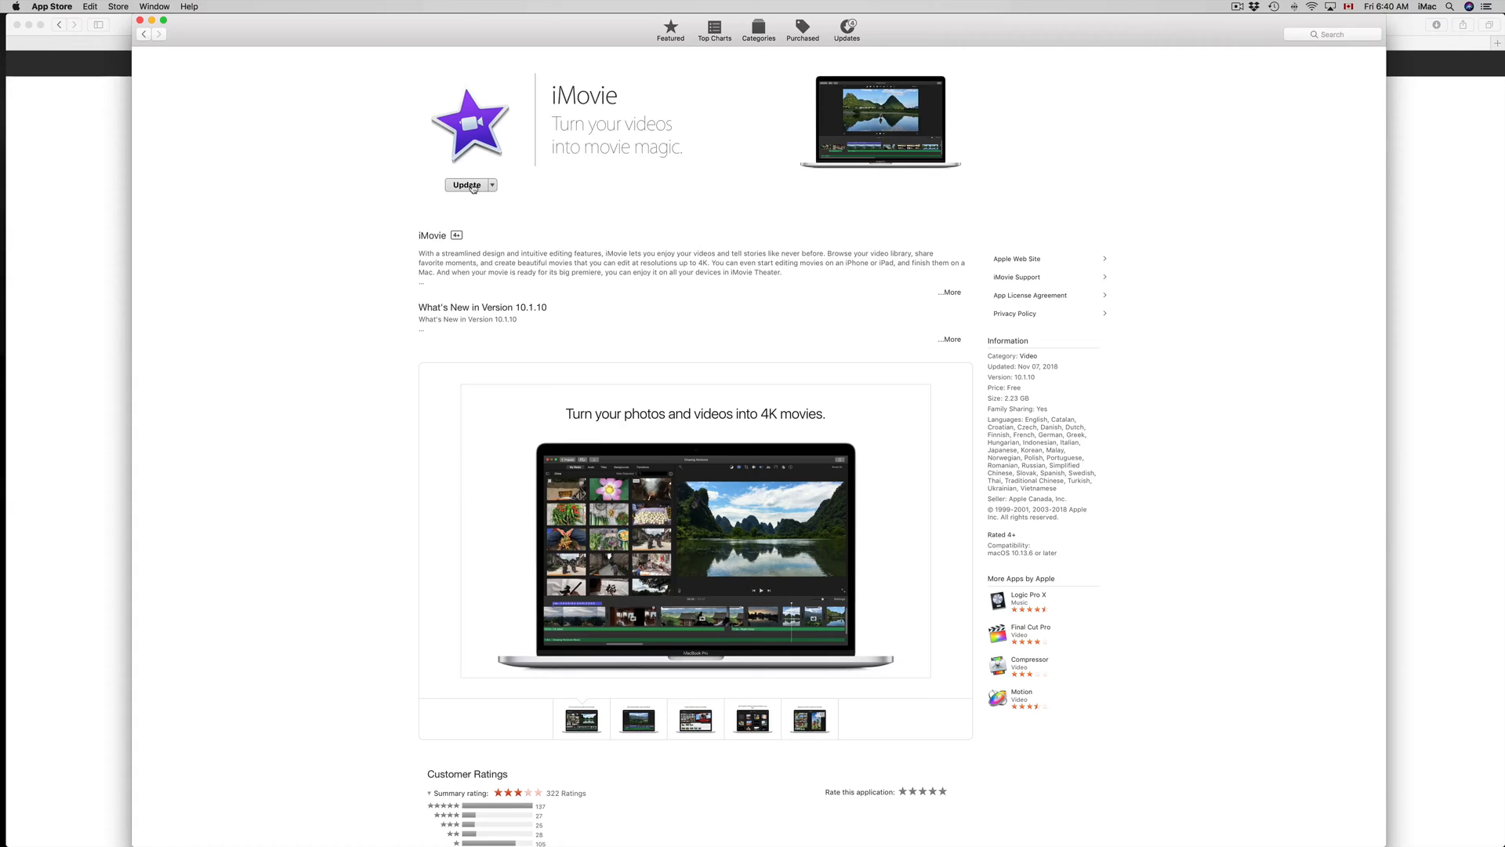
mouse_move(840, 56)
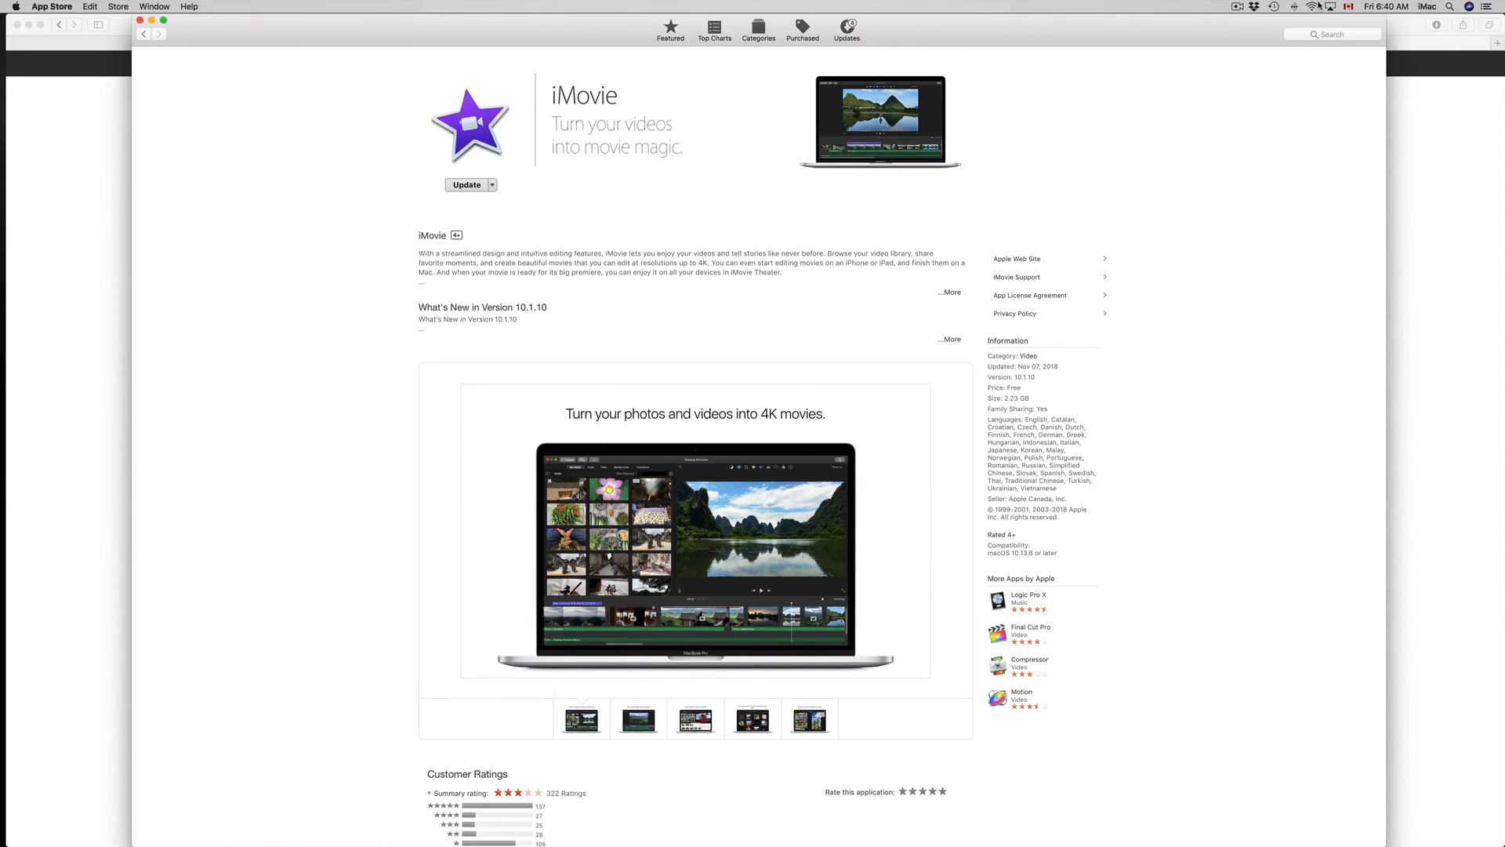
Search 'pa', pick the 'pages' suggestion and reach Pages' product page with the 7.3 update.
type("pa")
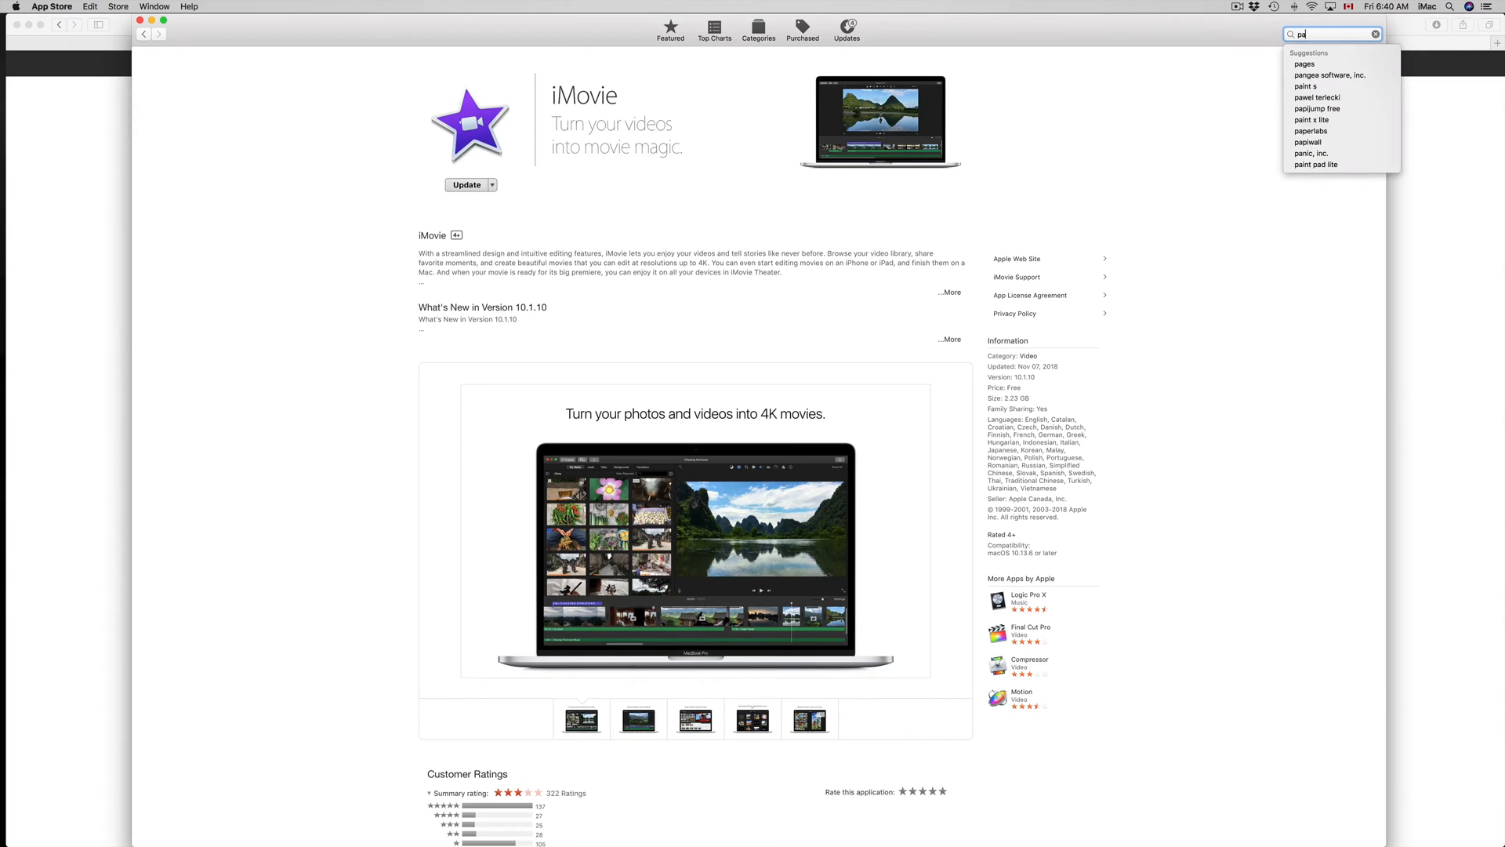
left_click(1303, 63)
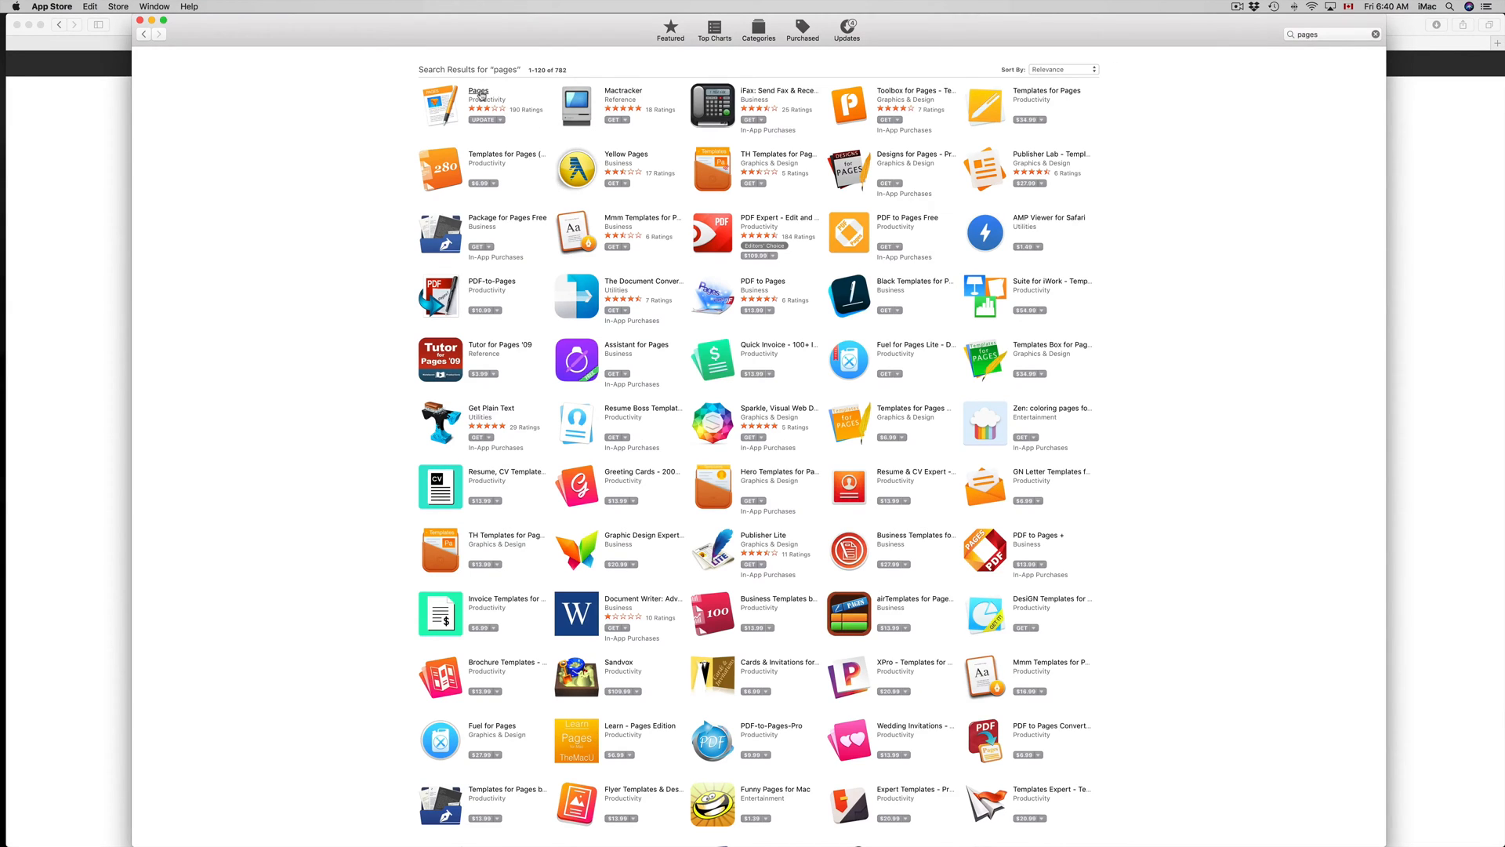
left_click(477, 91)
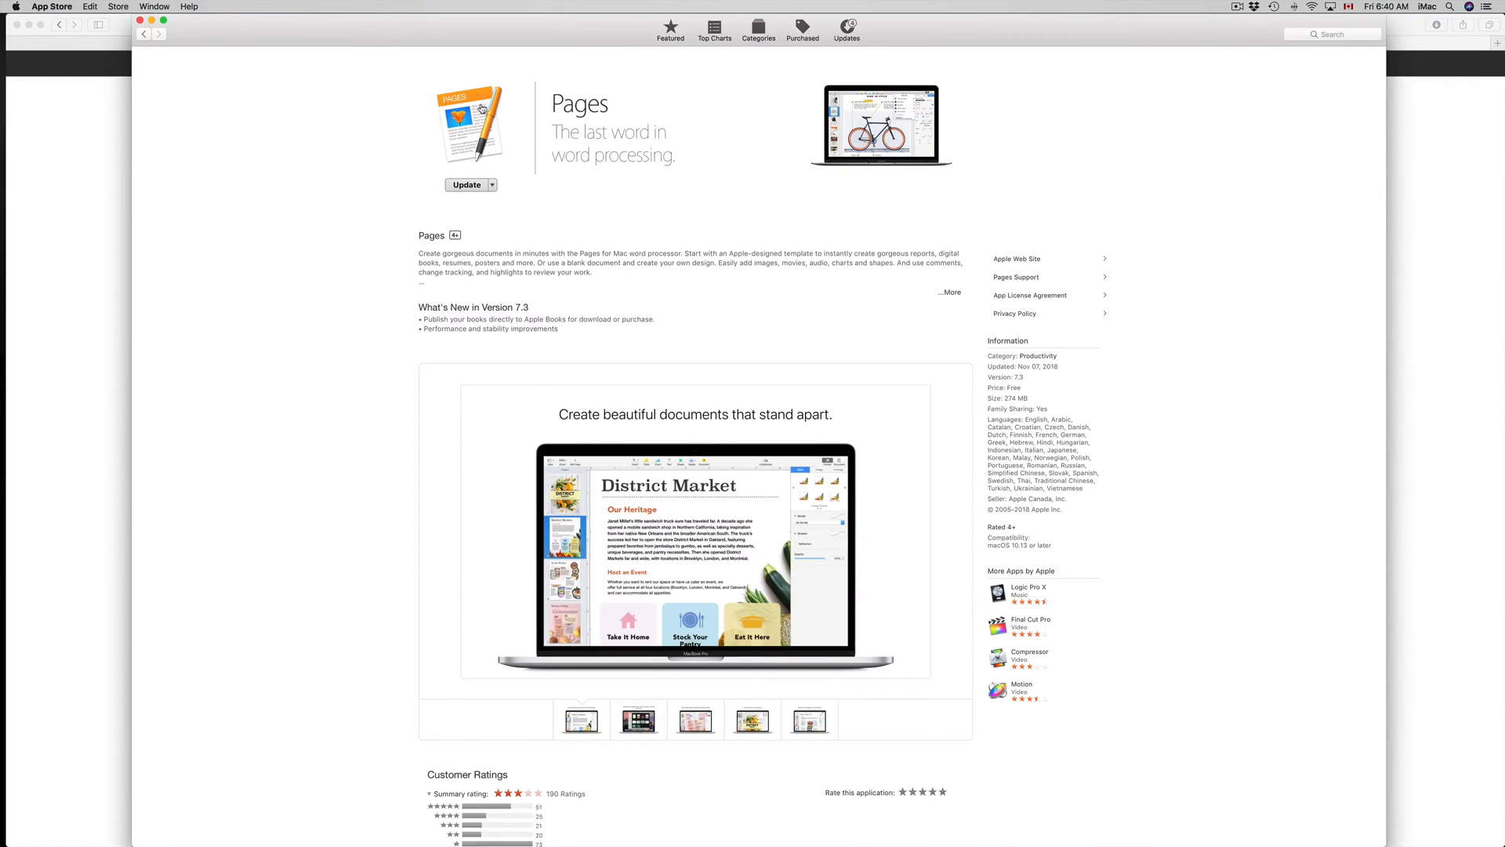
mouse_move(461, 187)
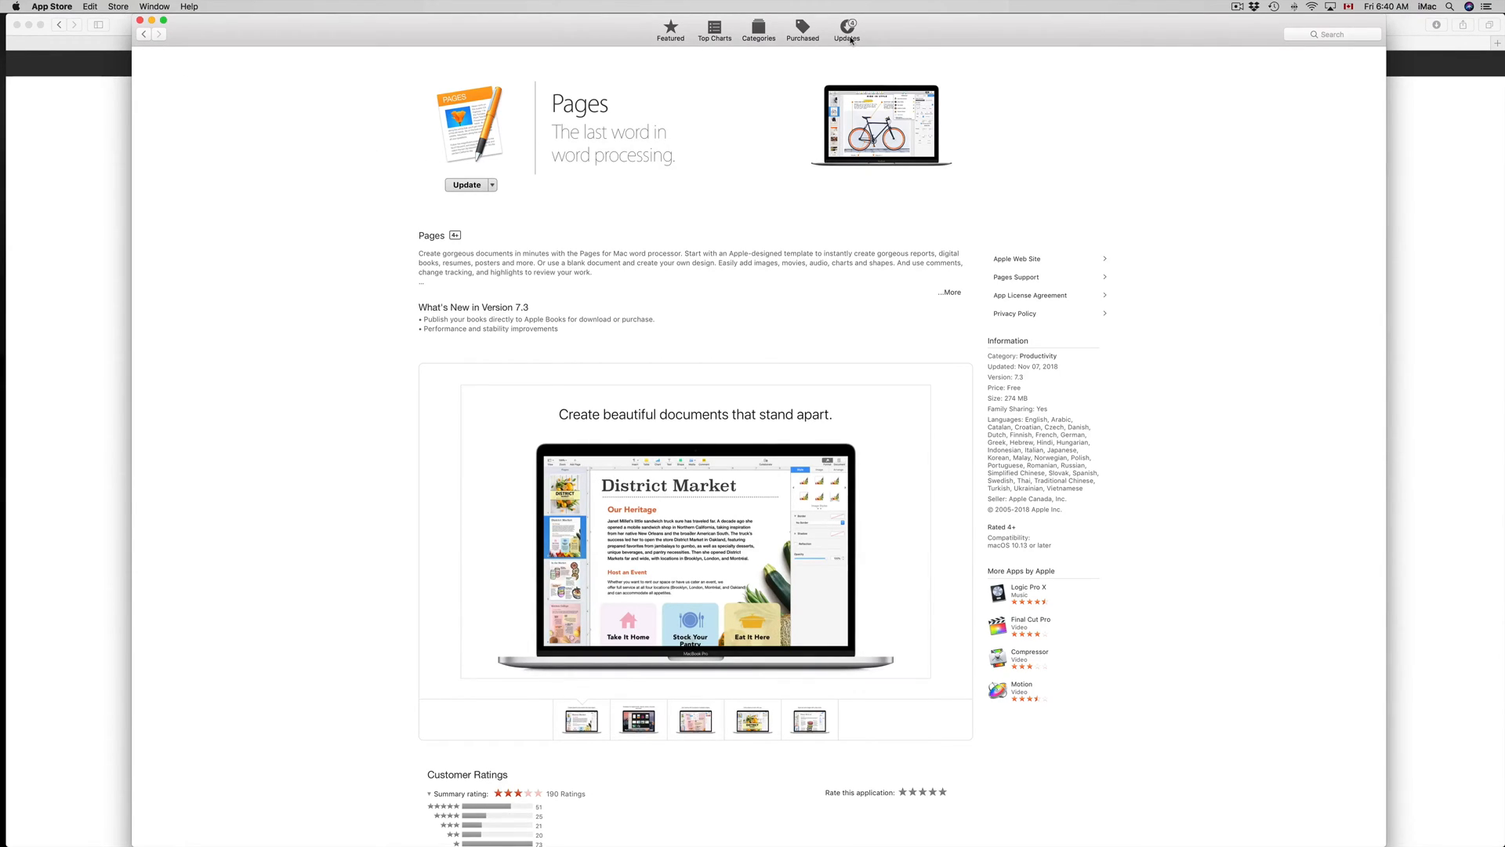
Return to Updates and start Update All so iMovie, Keynote, Numbers and Pages begin installing.
left_click(845, 28)
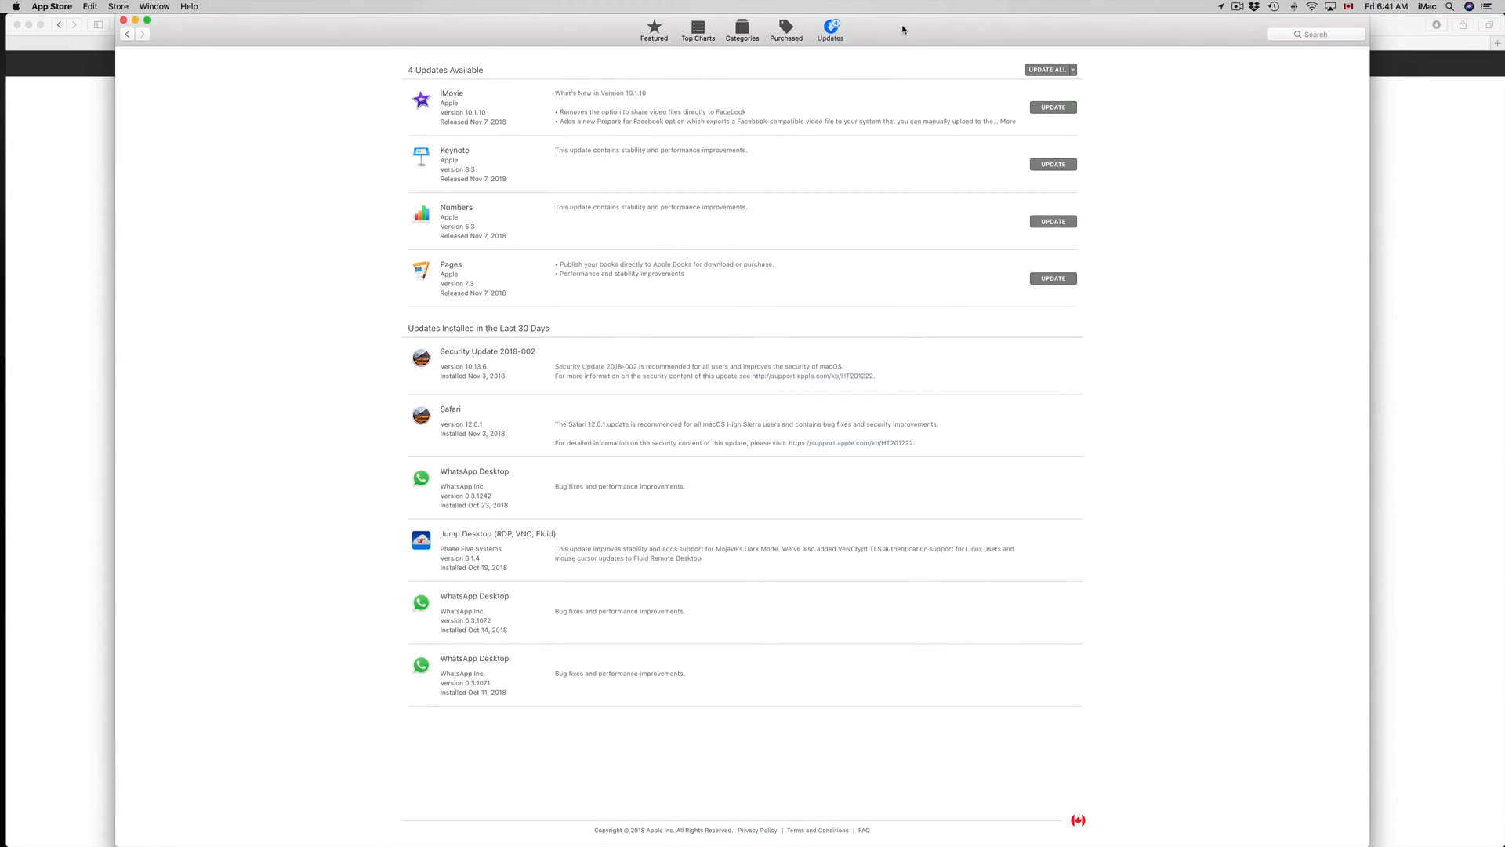
mouse_move(1063, 83)
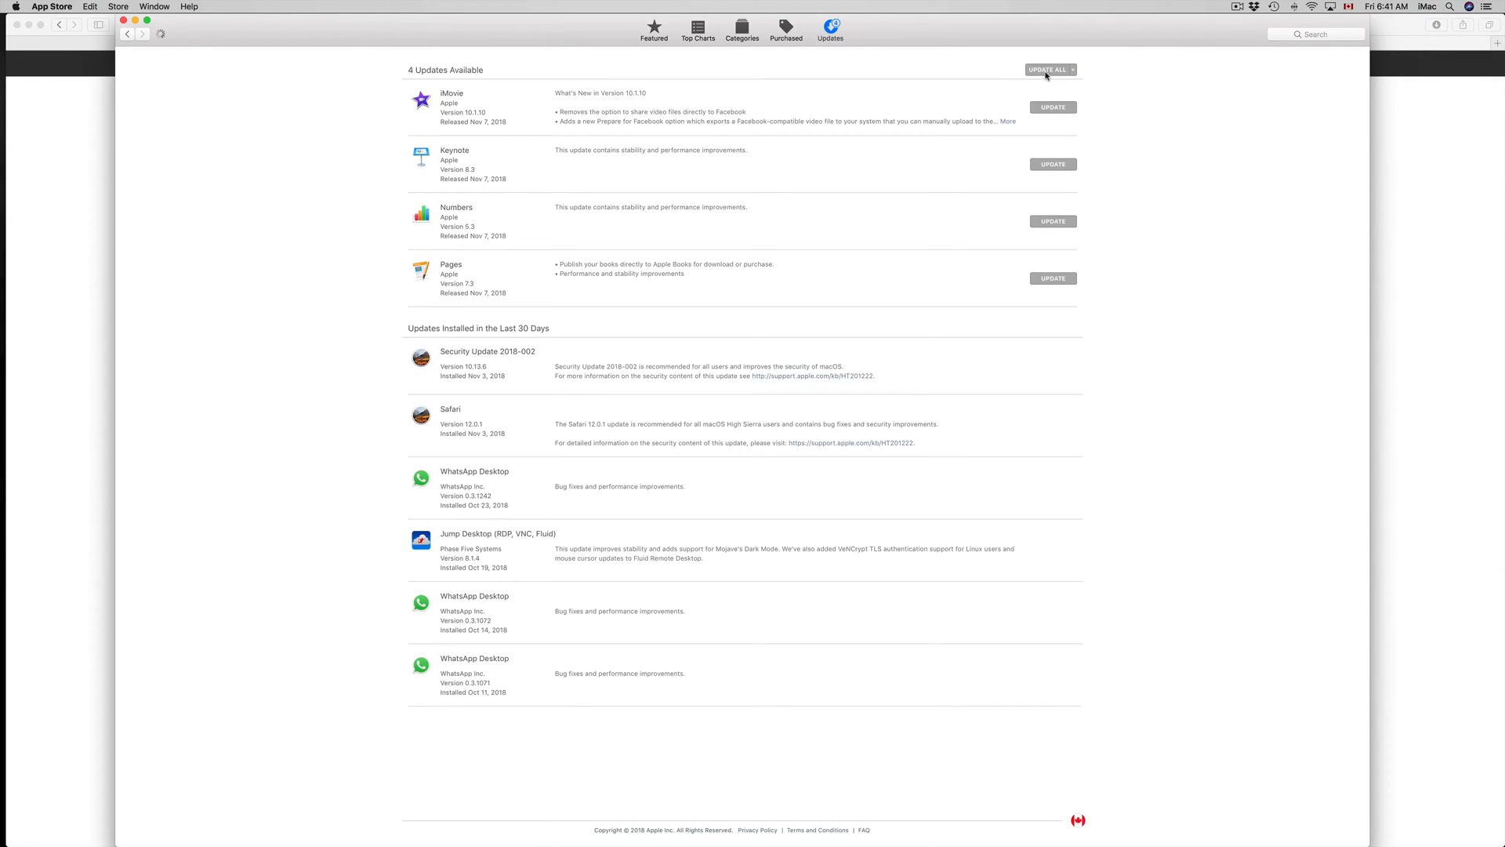
mouse_move(1024, 132)
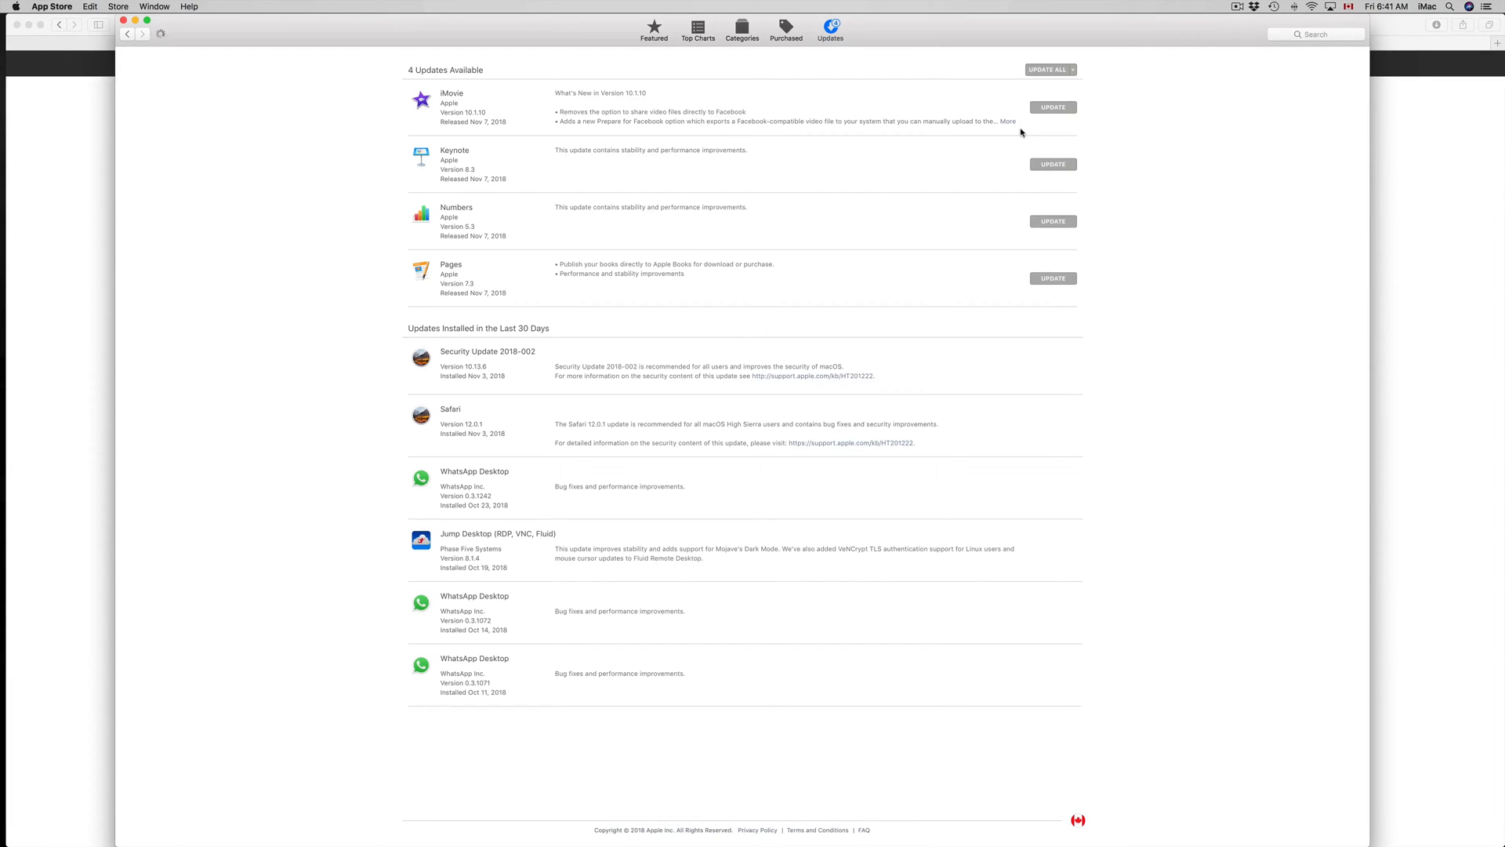
left_click(1047, 69)
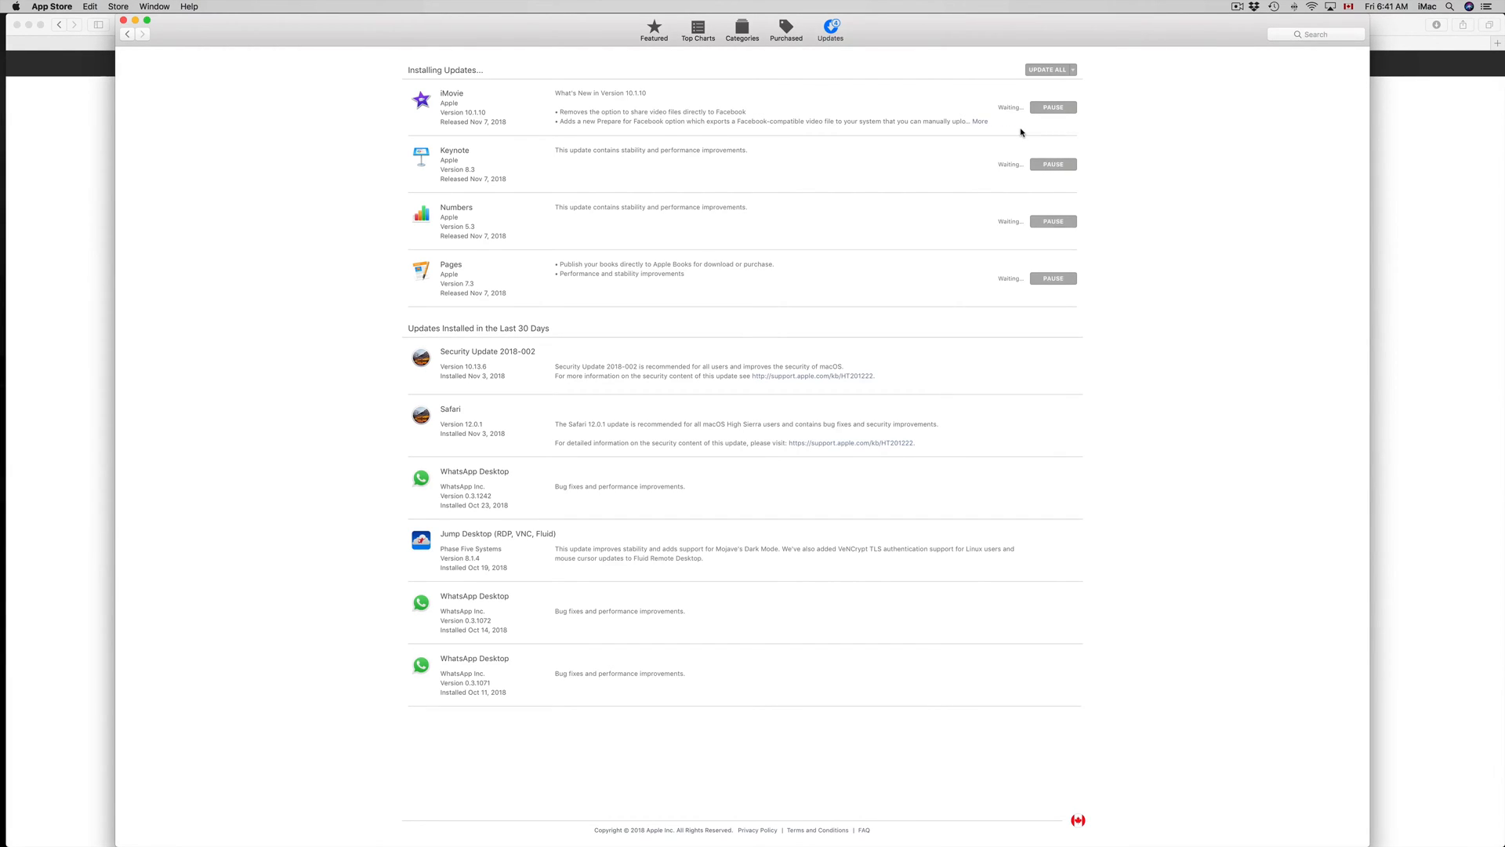